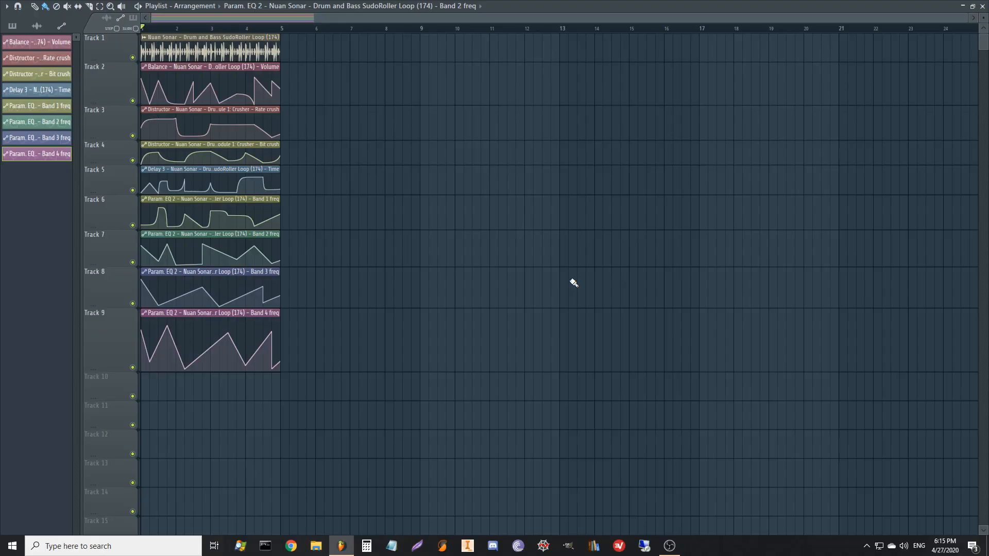
{"action": "mouse_move", "coordinate": [565, 283]}
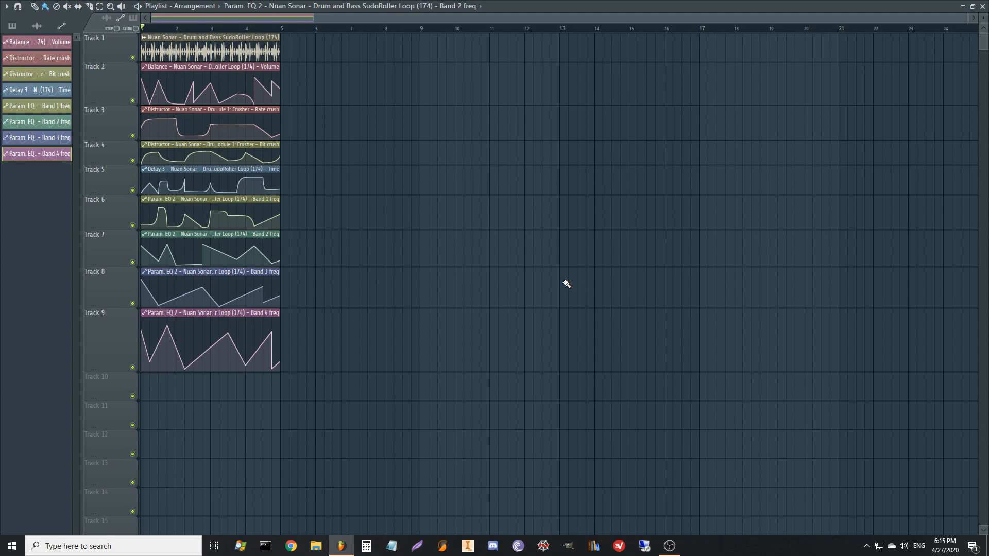
{"action": "mouse_move", "coordinate": [602, 289]}
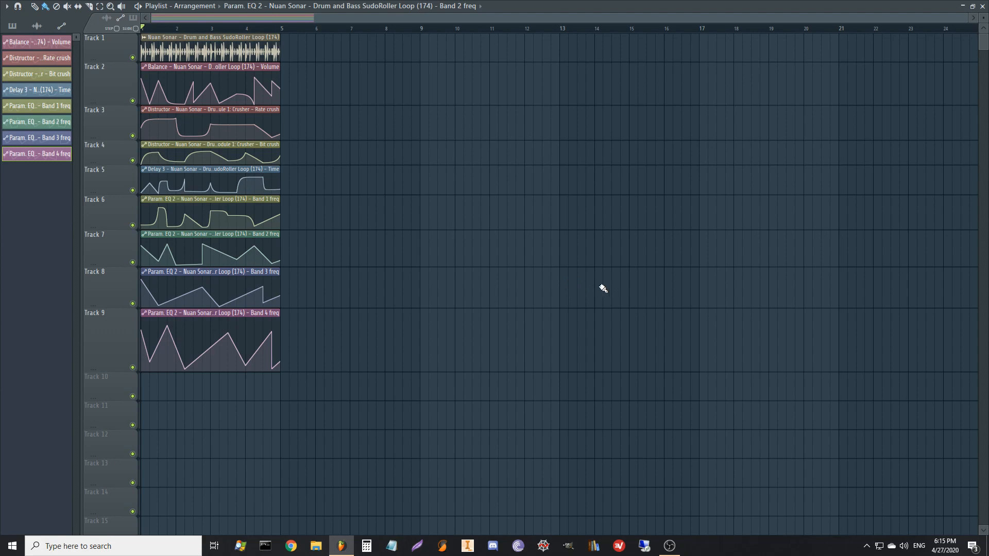
{"action": "mouse_move", "coordinate": [588, 278]}
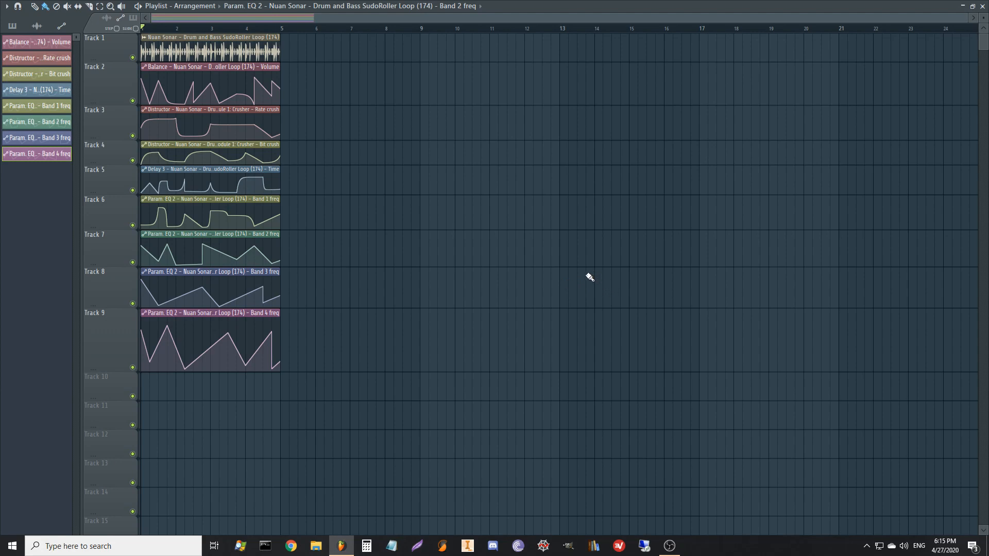
{"action": "mouse_move", "coordinate": [540, 279]}
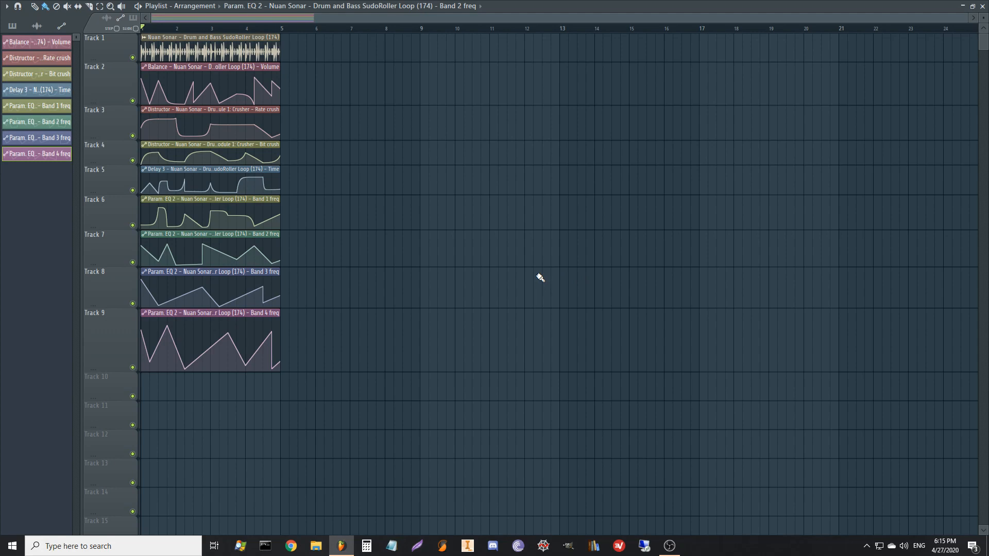
{"action": "mouse_move", "coordinate": [516, 272]}
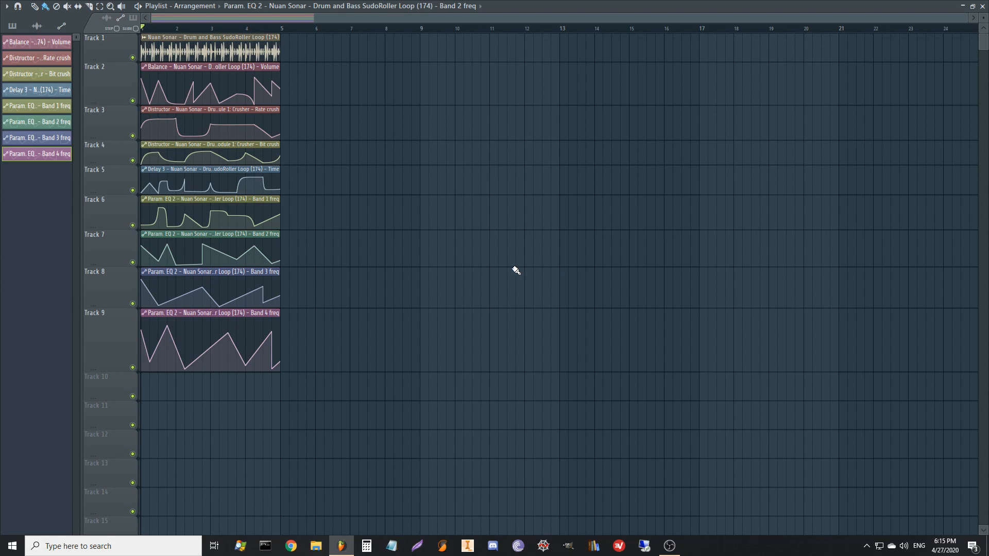
{"action": "mouse_move", "coordinate": [525, 260]}
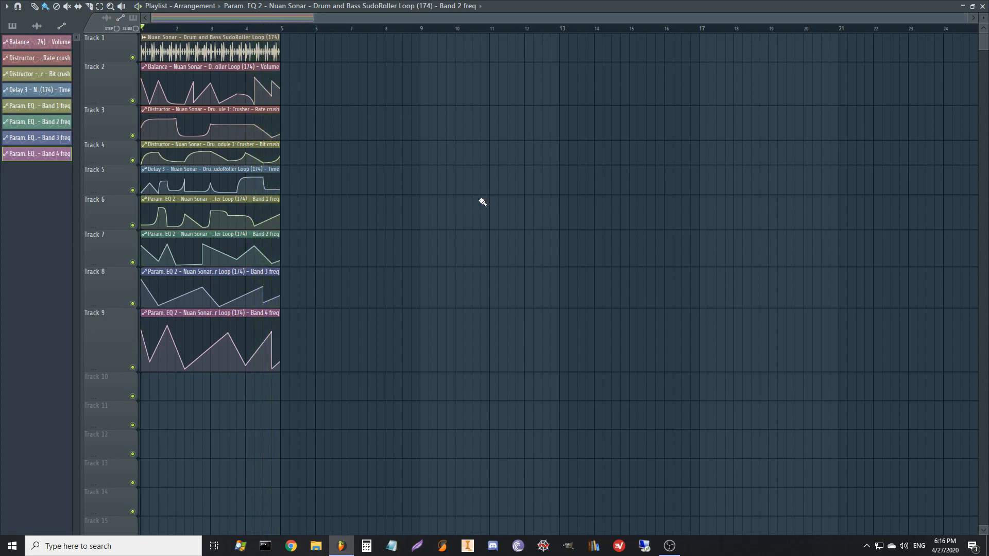
{"action": "mouse_move", "coordinate": [479, 205]}
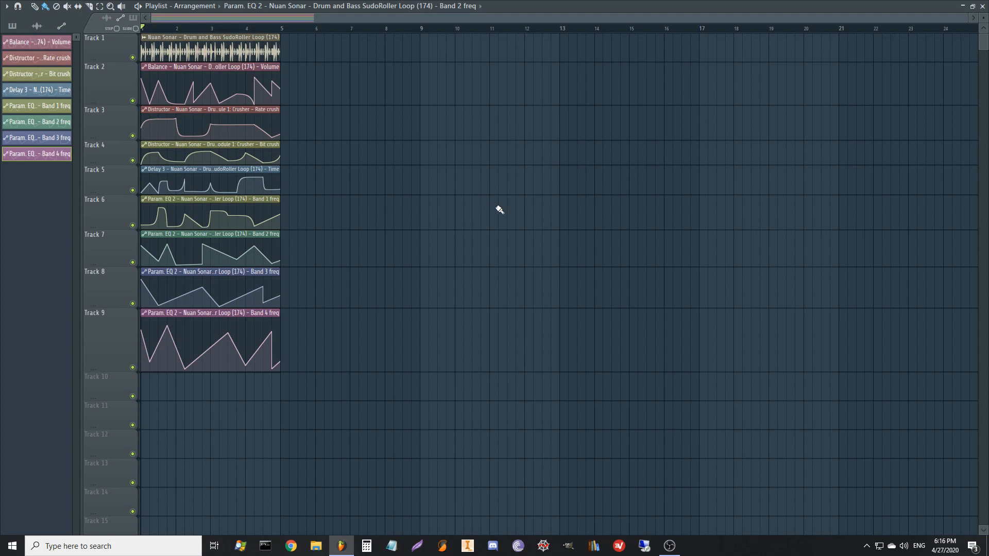
{"action": "mouse_move", "coordinate": [437, 329]}
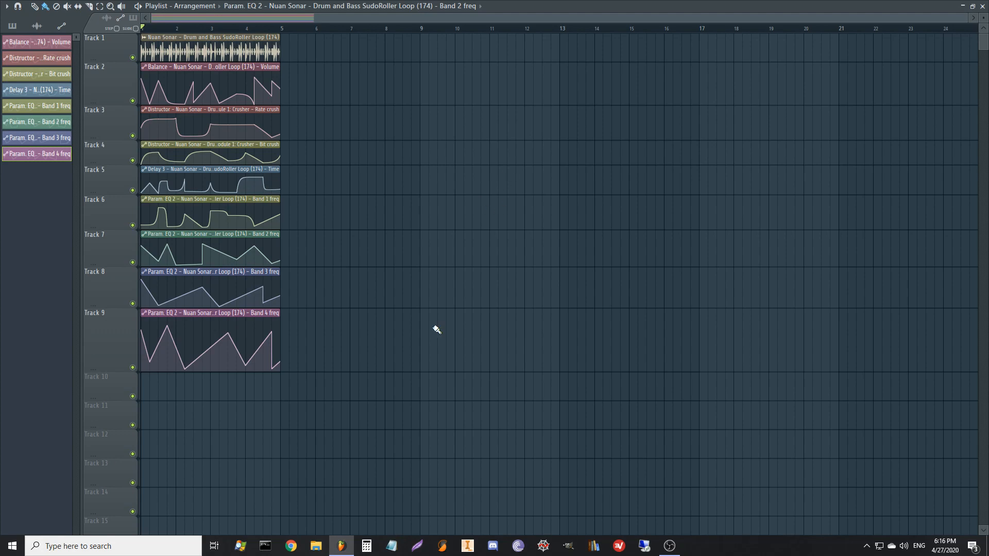
{"action": "mouse_move", "coordinate": [396, 123]}
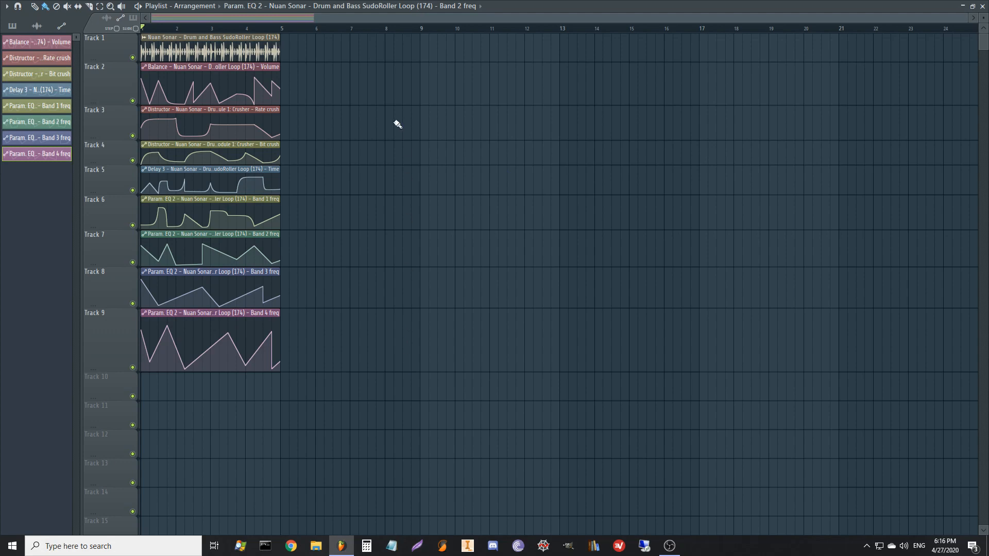
{"action": "mouse_move", "coordinate": [494, 121]}
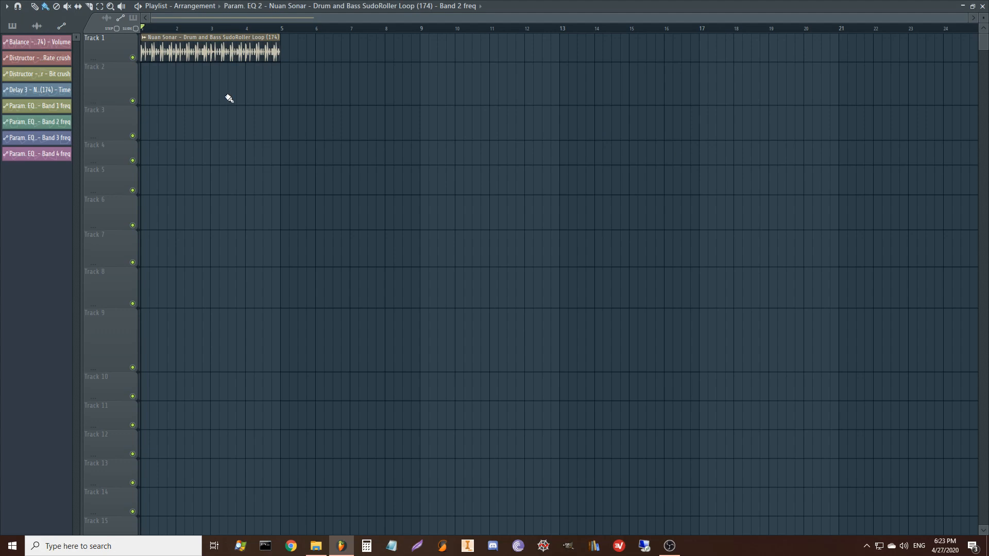
- Close the Playlist to bring back the channel rack, sample browser and mixer
{"action": "left_click", "coordinate": [146, 28]}
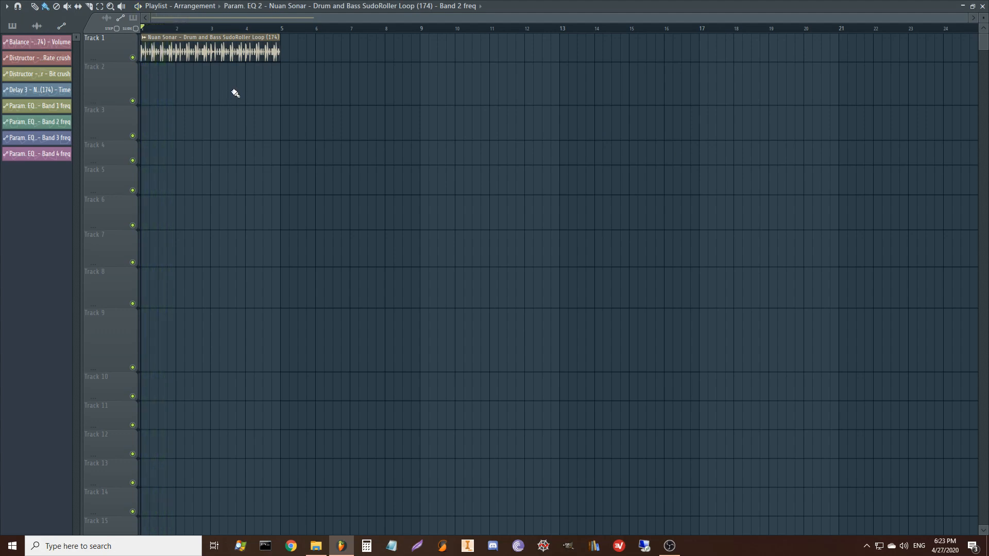
{"action": "mouse_move", "coordinate": [322, 115]}
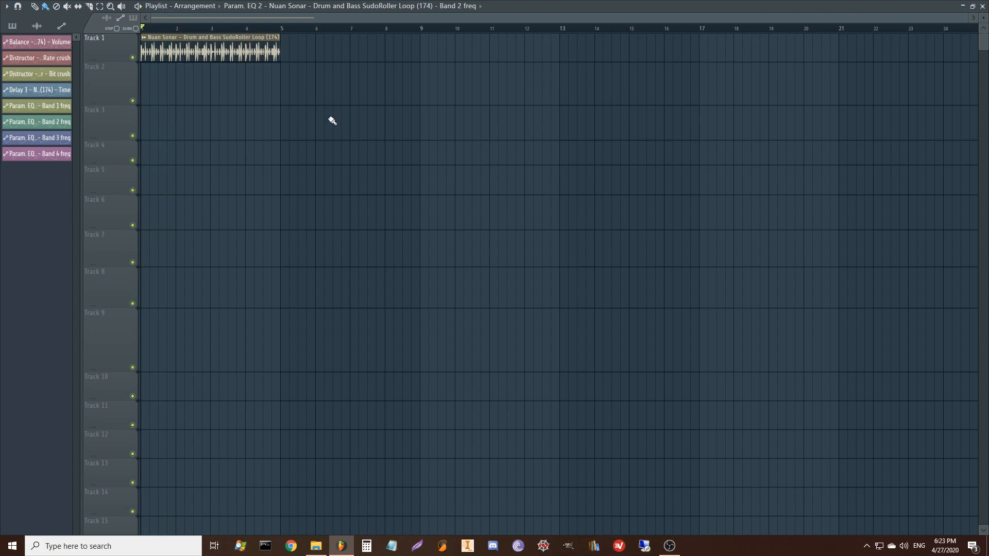
{"action": "mouse_move", "coordinate": [354, 146]}
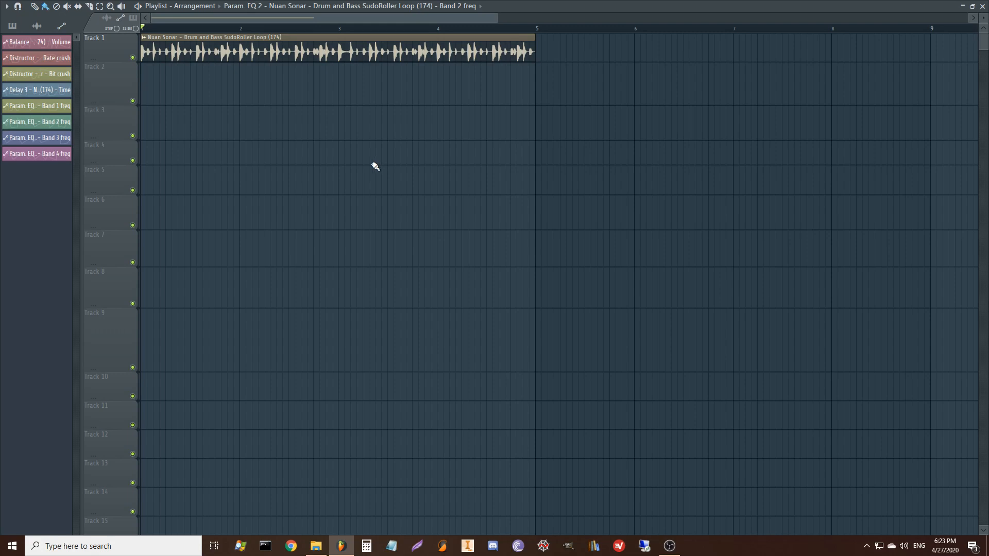
{"action": "mouse_move", "coordinate": [385, 157]}
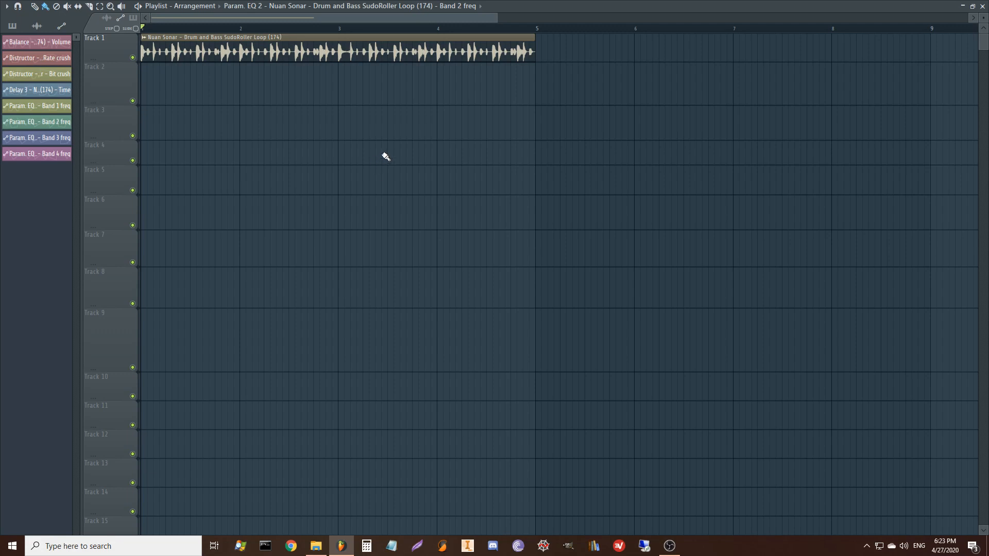
{"action": "left_click", "coordinate": [178, 27]}
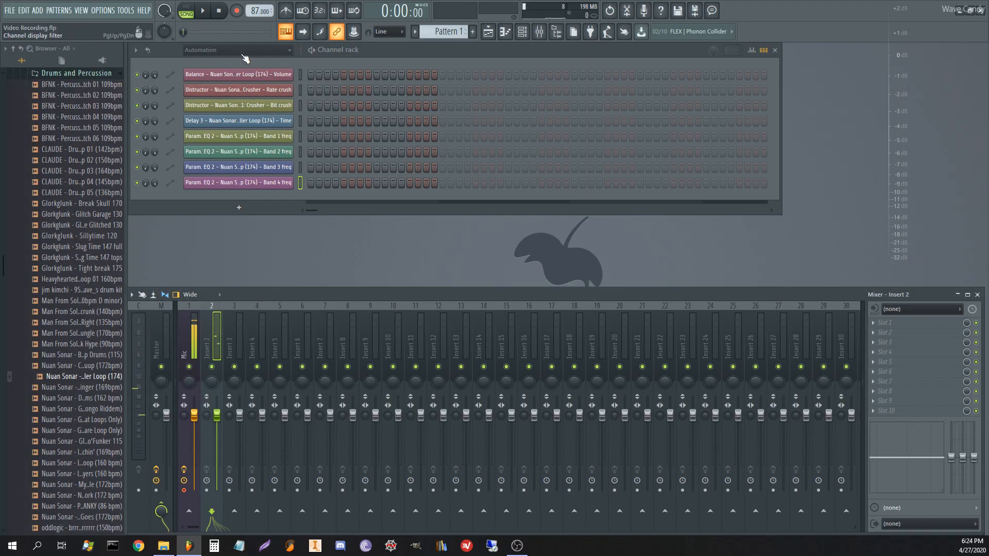
- Filter the channel rack to audio channels only and select mixer Insert 2
{"action": "left_click", "coordinate": [237, 50]}
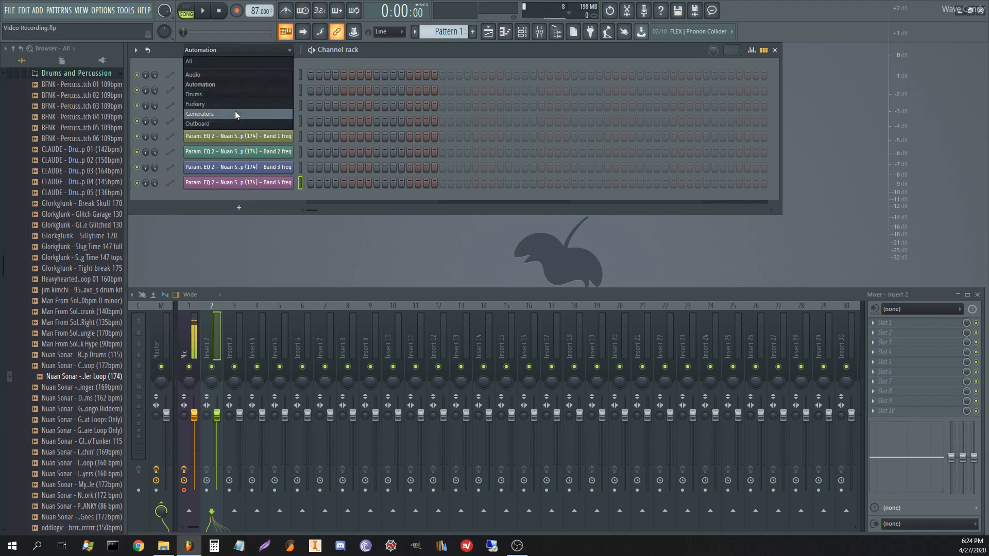
{"action": "left_click", "coordinate": [193, 74]}
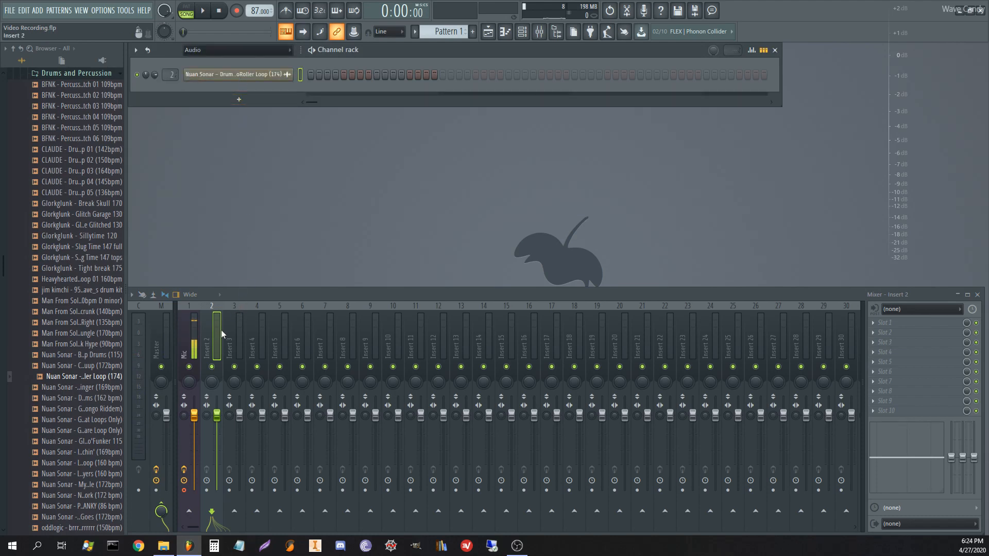
{"action": "left_click", "coordinate": [891, 309]}
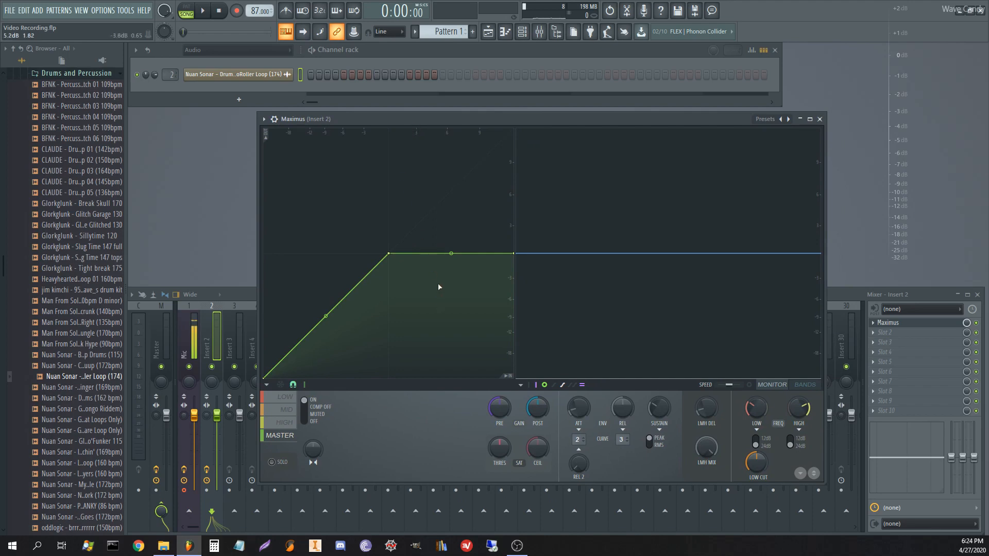
{"action": "mouse_move", "coordinate": [403, 227]}
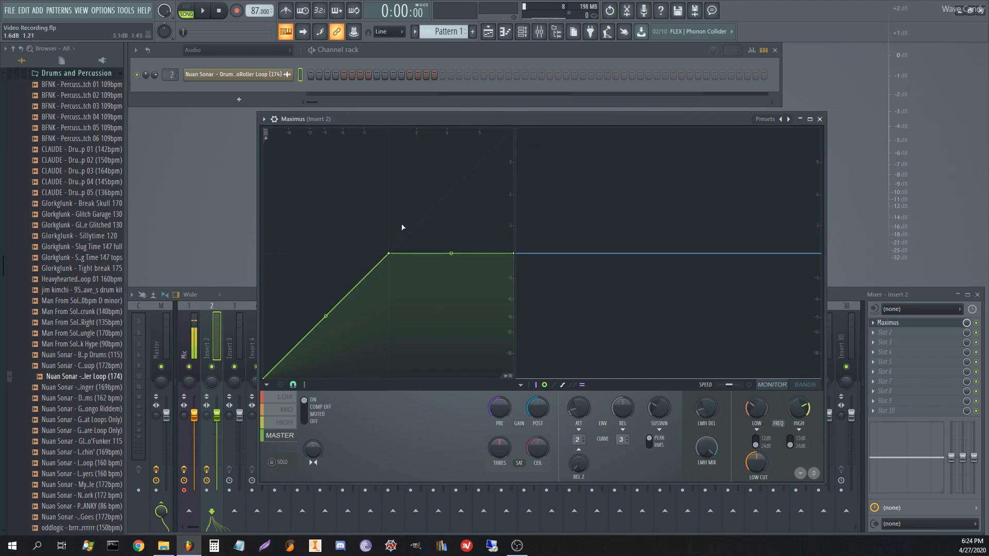
{"action": "mouse_move", "coordinate": [373, 212]}
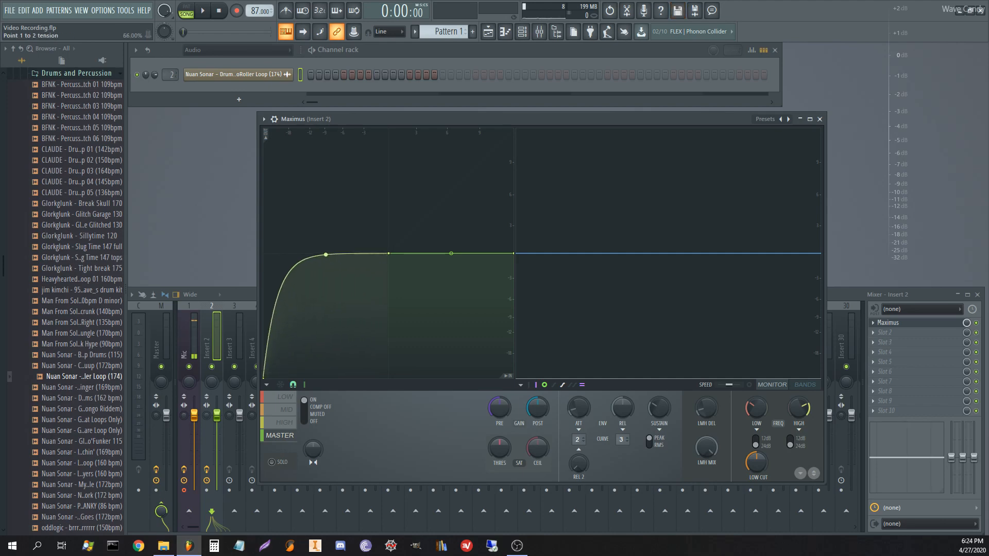
- Bend the rising first segment of the Maximus master curve into a concave shape
{"action": "left_click_drag", "start_coordinate": [325, 254], "coordinate": [325, 345]}
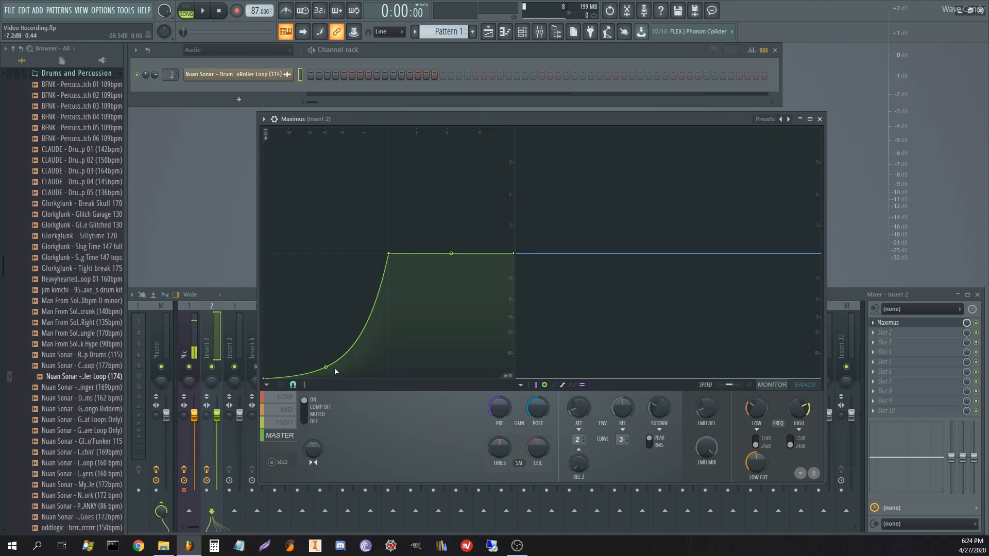
{"action": "left_click_drag", "start_coordinate": [335, 371], "coordinate": [327, 315]}
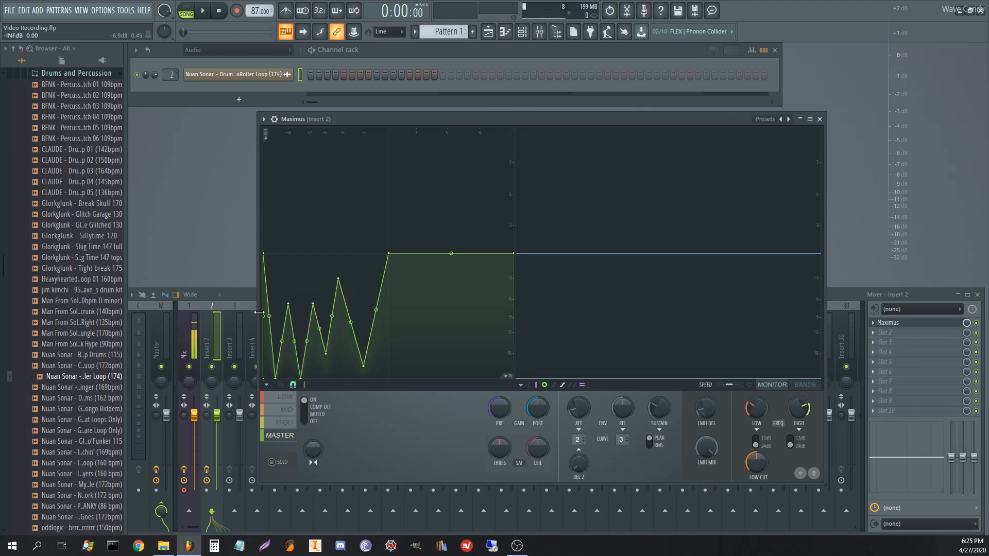
- Reshape points on the Maximus master band curve into sharp peaks and dips
{"action": "left_click_drag", "start_coordinate": [268, 309], "coordinate": [268, 322]}
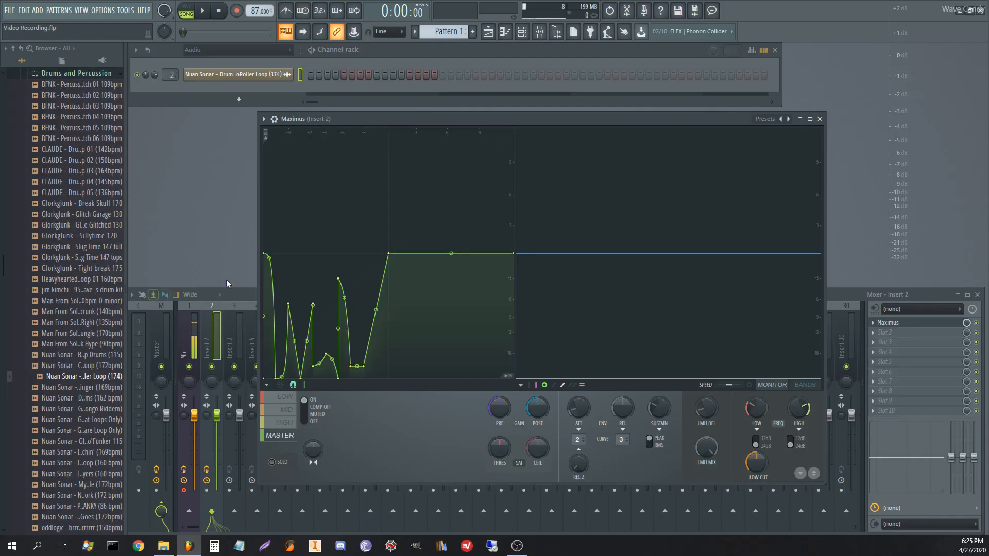
{"action": "left_click", "coordinate": [202, 10]}
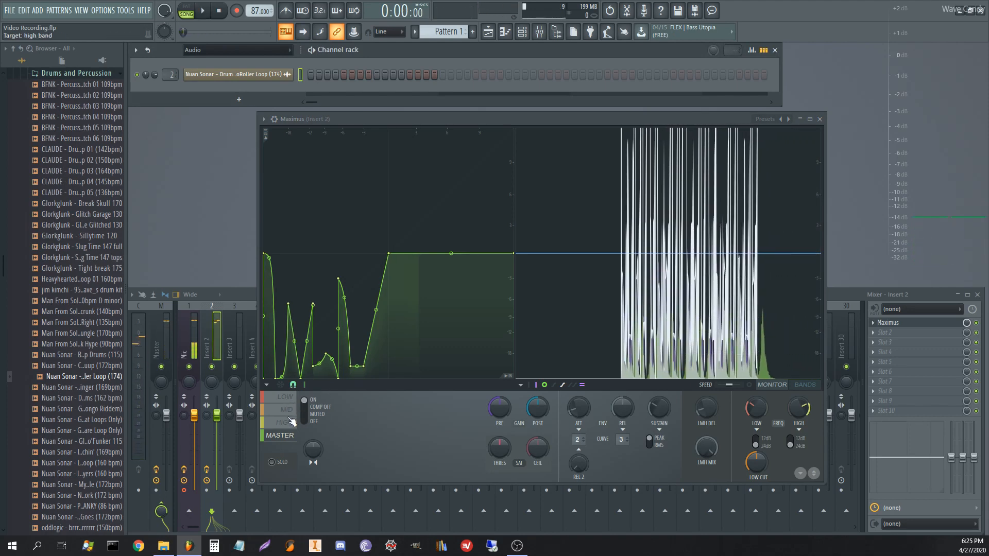
- Draw peak-and-dip compression curves on the Maximus low and high bands
{"action": "left_click", "coordinate": [285, 397]}
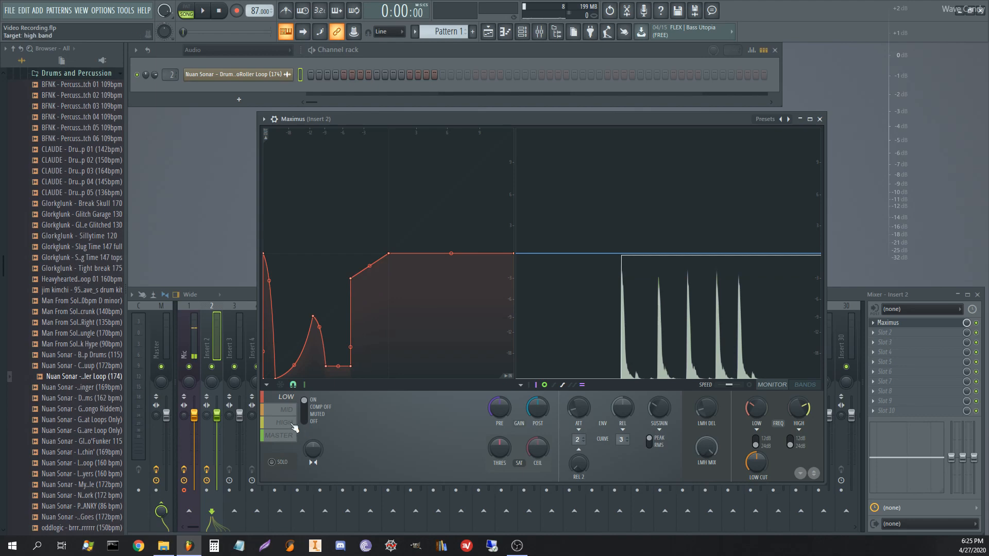
{"action": "left_click_drag", "start_coordinate": [312, 318], "coordinate": [277, 366]}
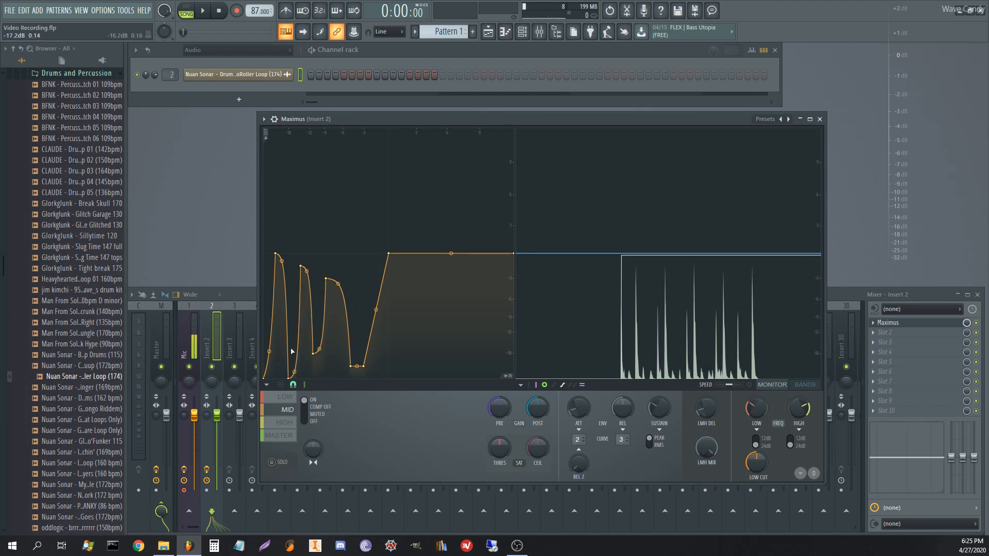
{"action": "mouse_move", "coordinate": [271, 266]}
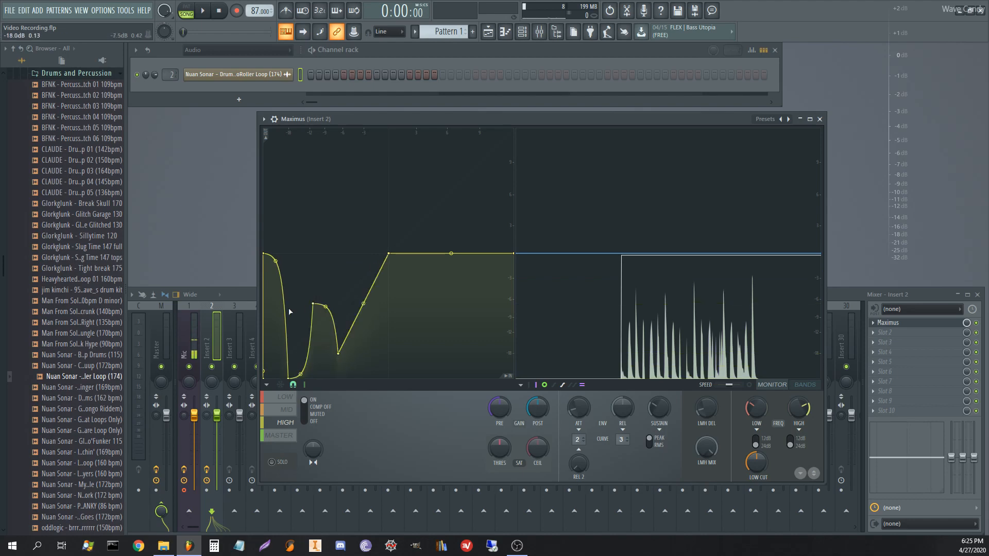
{"action": "left_click_drag", "start_coordinate": [276, 263], "coordinate": [278, 331]}
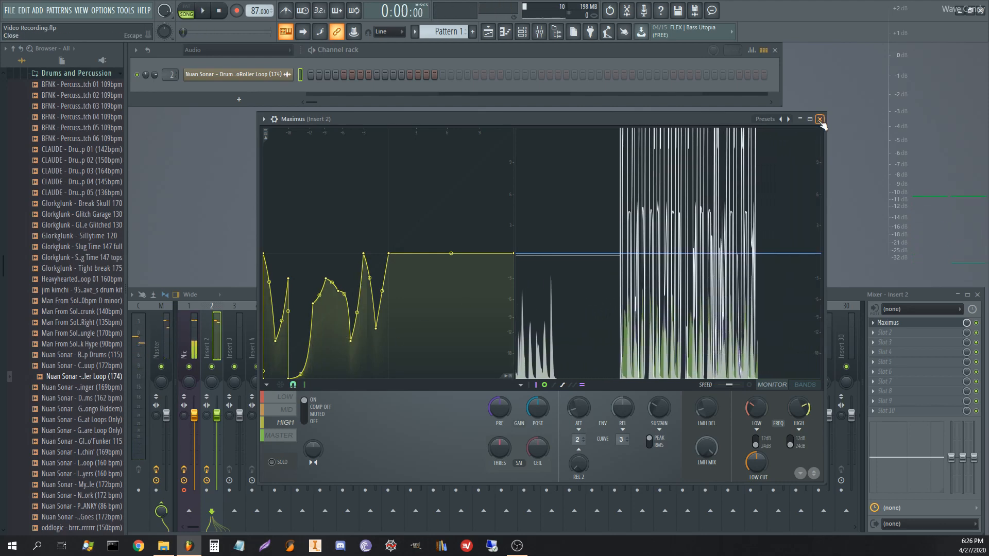
{"action": "left_click", "coordinate": [201, 11]}
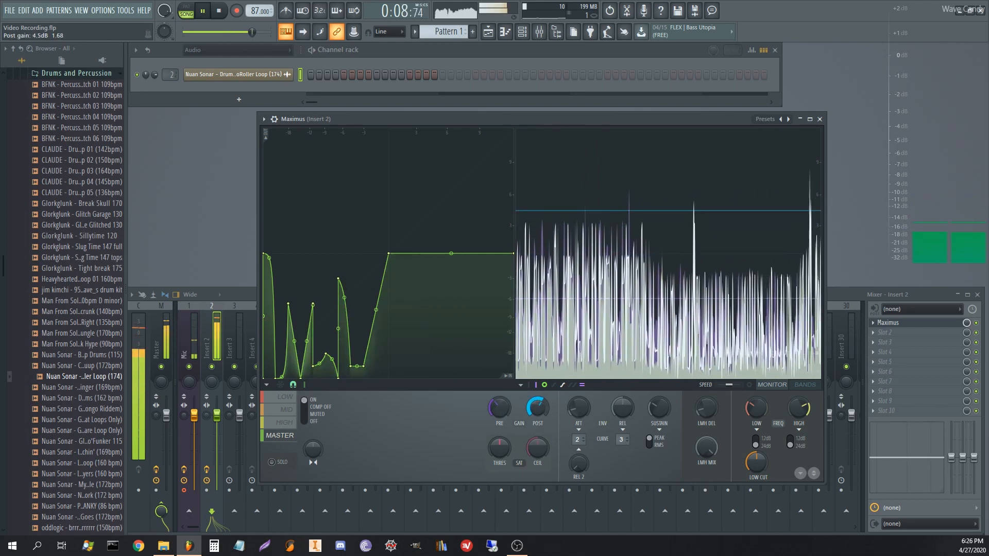
{"action": "left_click", "coordinate": [284, 396]}
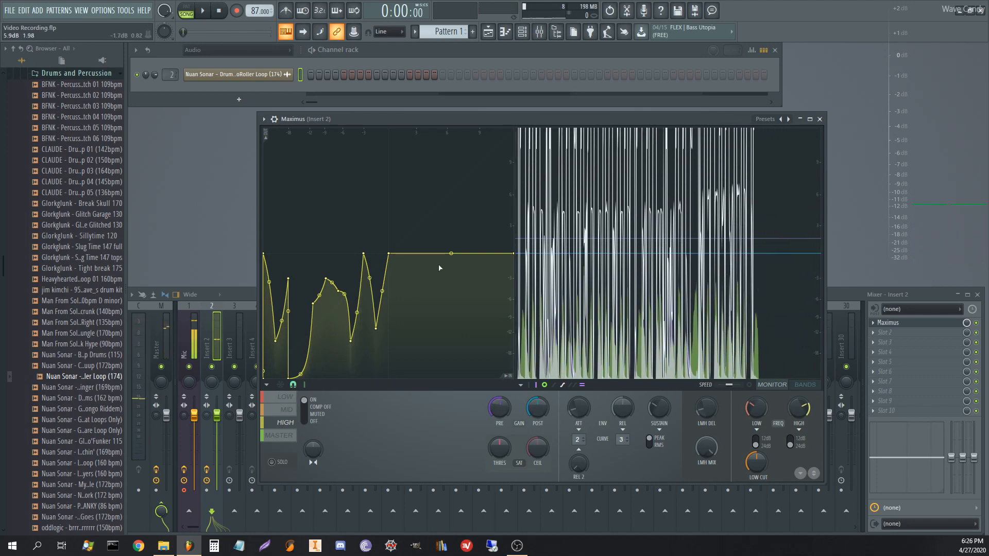
{"action": "mouse_move", "coordinate": [523, 317]}
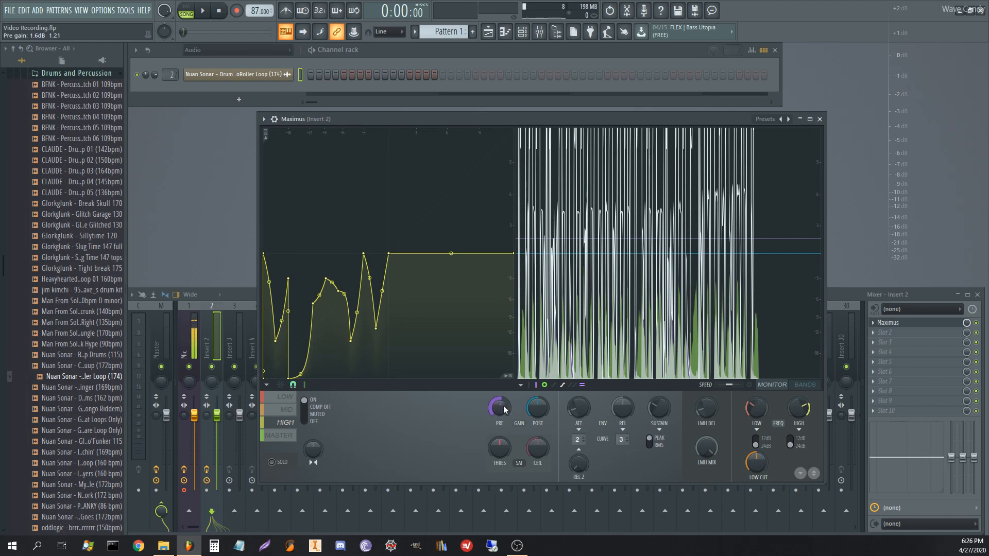
{"action": "mouse_move", "coordinate": [492, 421]}
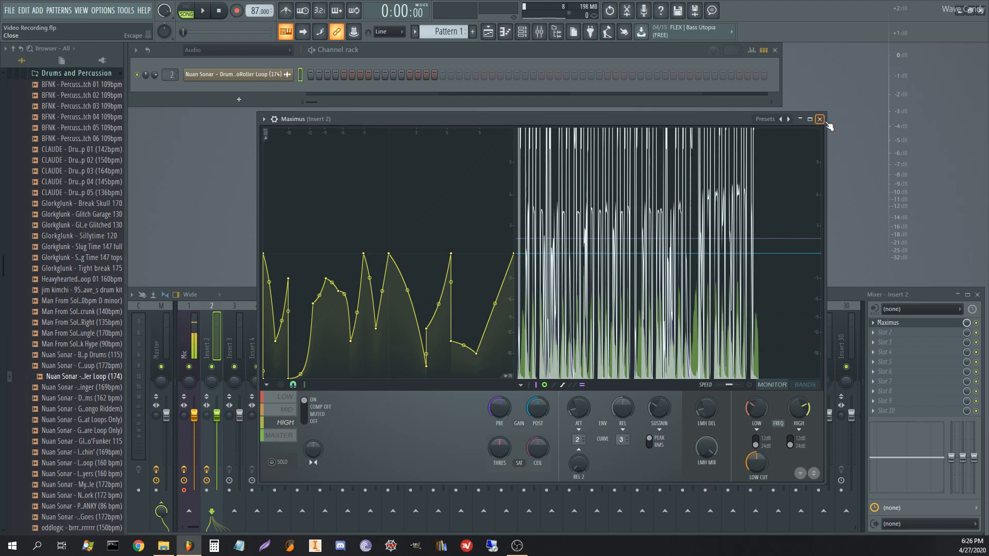
- Load Fruity Limiter into slot 10 and Fruity Balance into slot 1 of Insert 2
{"action": "left_click", "coordinate": [820, 118]}
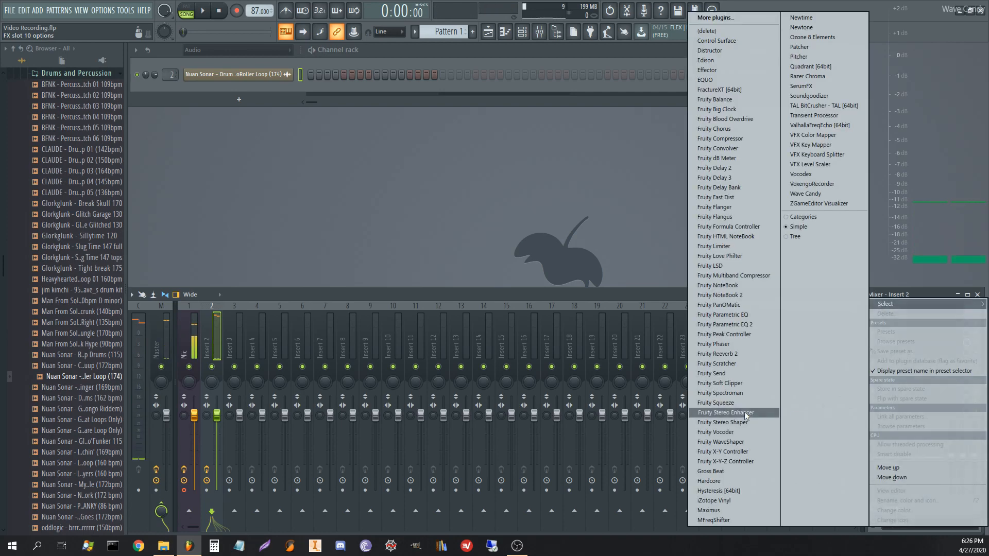
{"action": "mouse_move", "coordinate": [714, 247]}
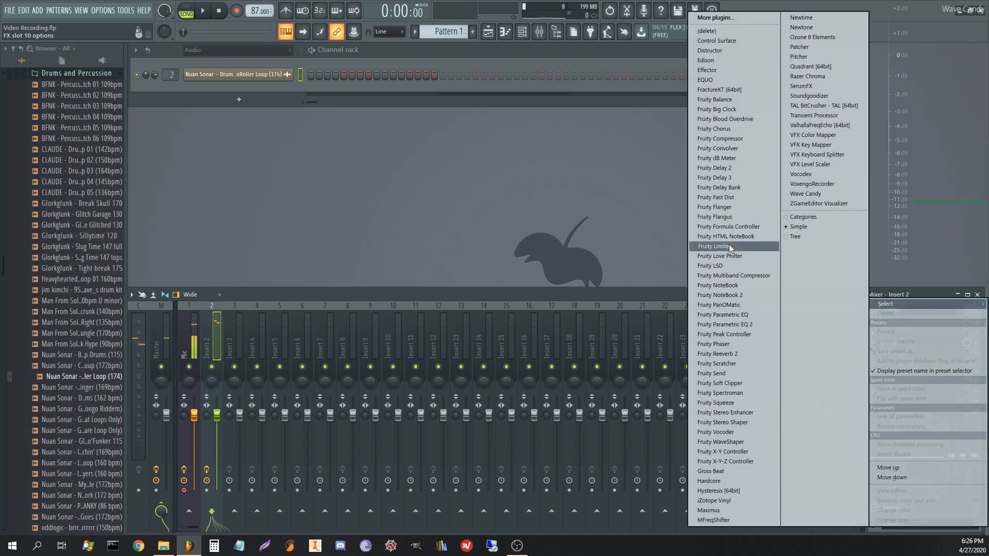
{"action": "left_click", "coordinate": [711, 246]}
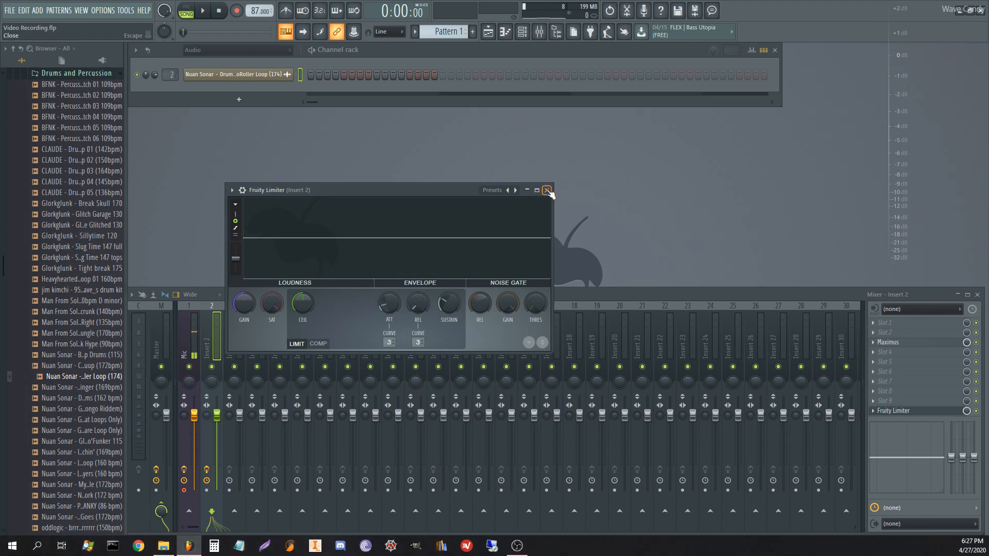
{"action": "left_click", "coordinate": [546, 190]}
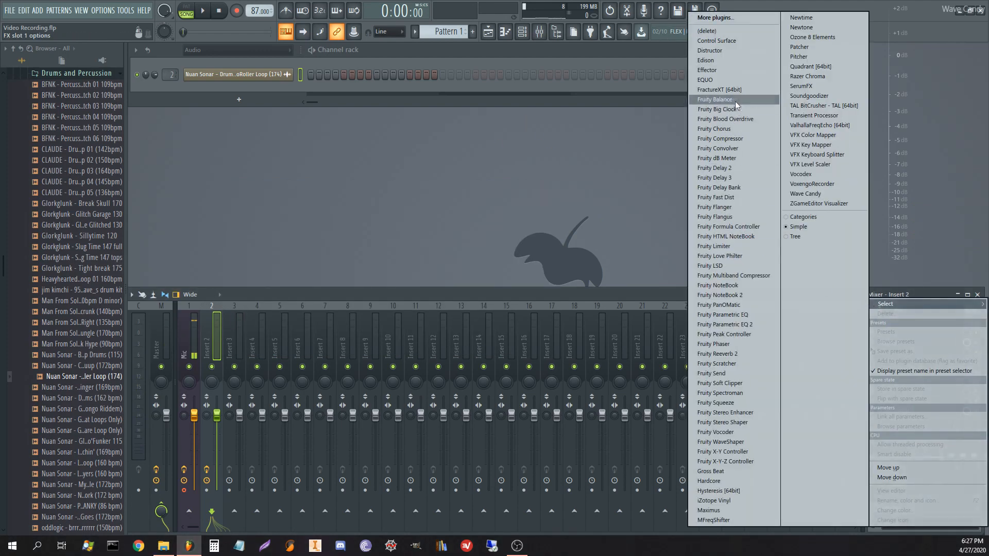
{"action": "left_click", "coordinate": [714, 99]}
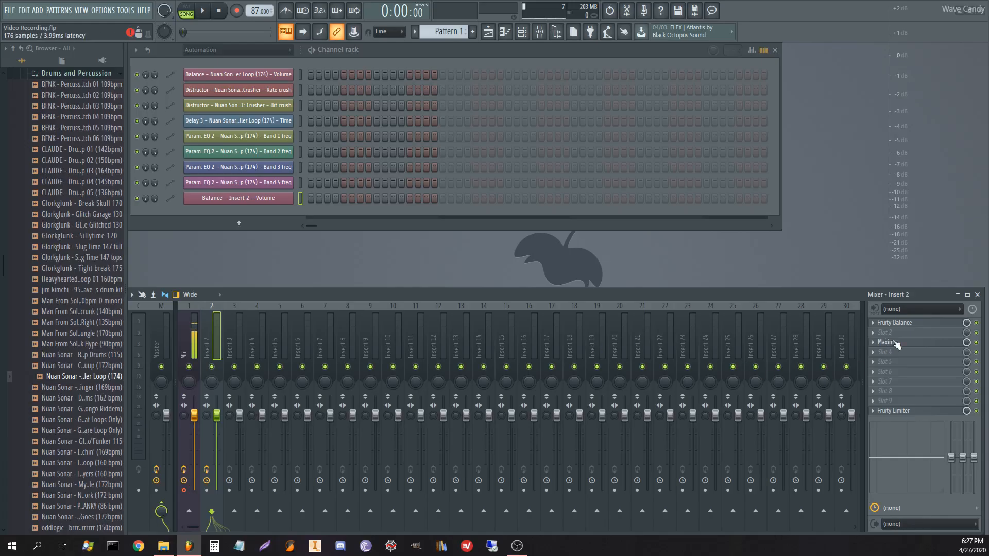
- View the Balance Insert 2 volume automation clip beneath the drum loop
{"action": "left_click", "coordinate": [889, 342]}
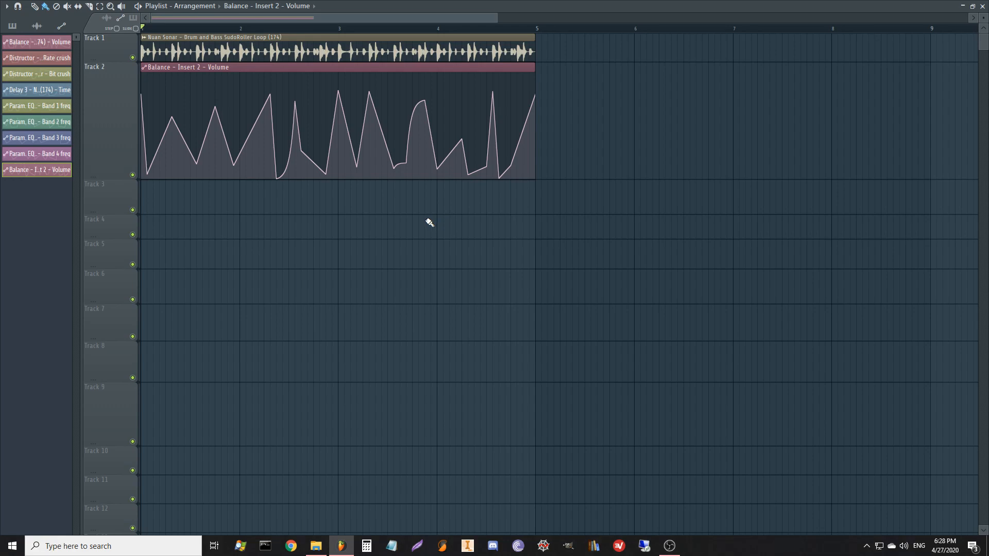
{"action": "mouse_move", "coordinate": [339, 48]}
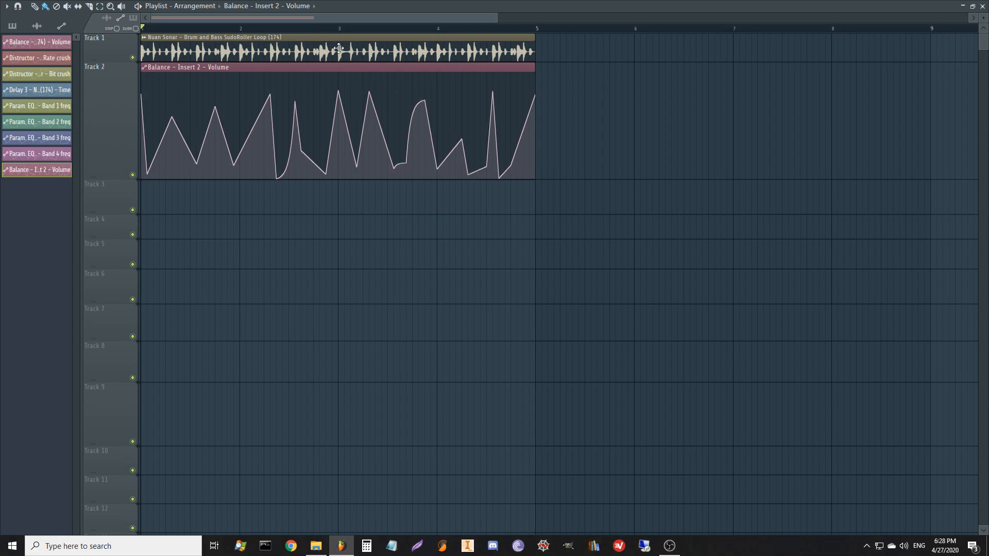
{"action": "mouse_move", "coordinate": [388, 226]}
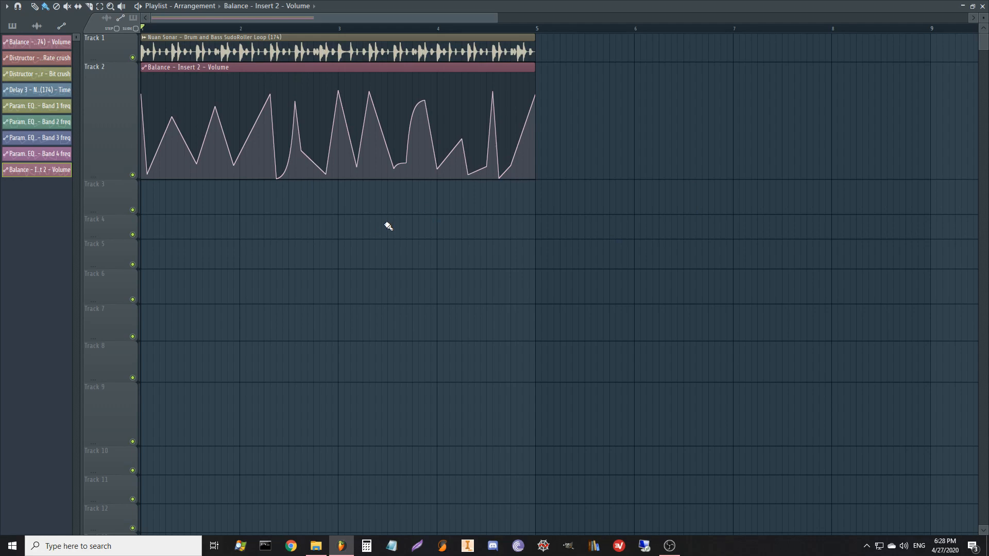
{"action": "mouse_move", "coordinate": [370, 246]}
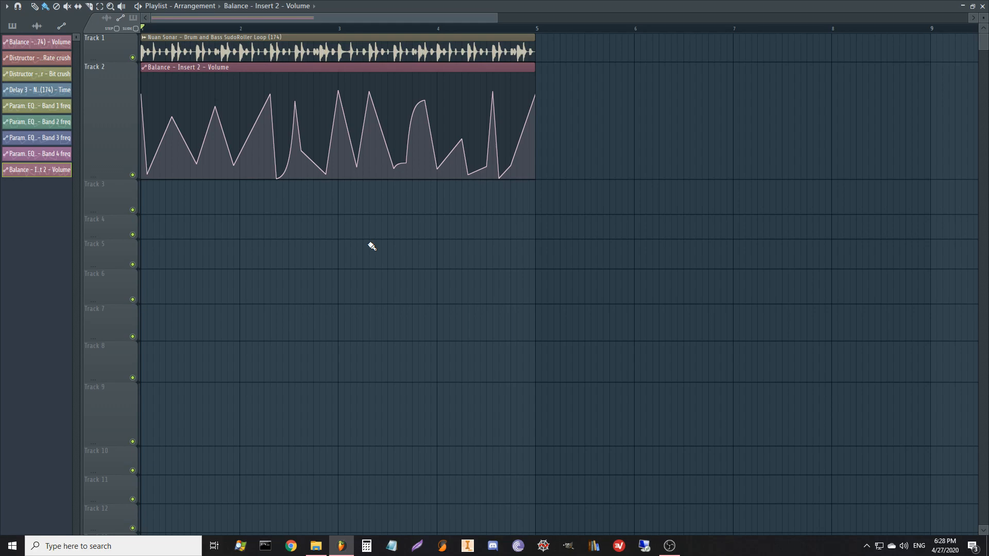
{"action": "mouse_move", "coordinate": [332, 256]}
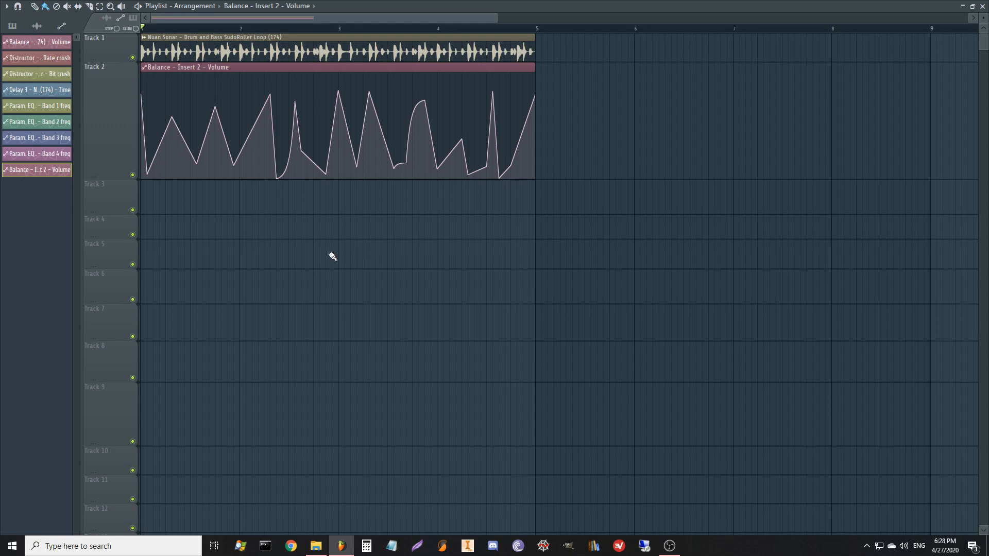
{"action": "mouse_move", "coordinate": [334, 259]}
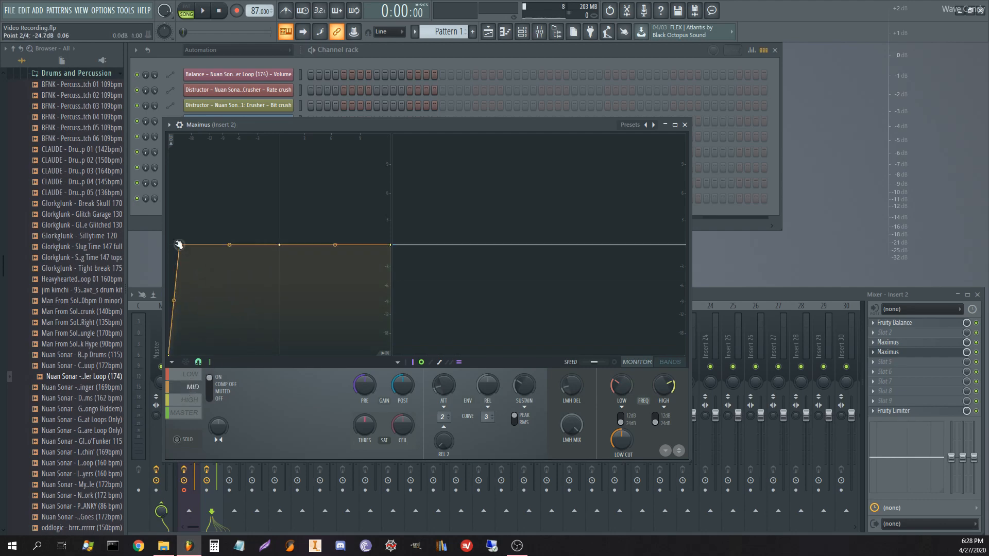
- Draw peaks onto the second Maximus's low band curve and close its window
{"action": "left_click_drag", "start_coordinate": [229, 245], "coordinate": [224, 357]}
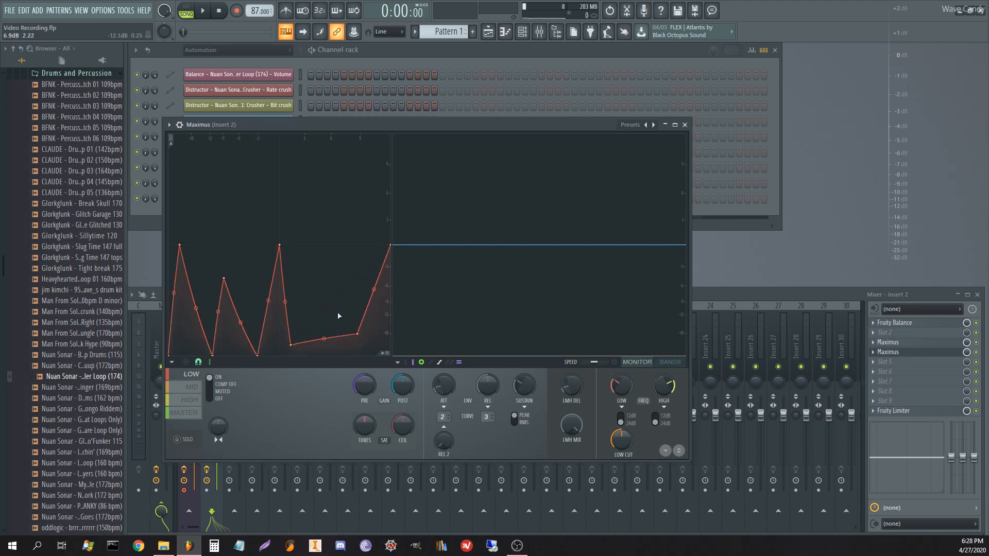
{"action": "left_click", "coordinate": [201, 10]}
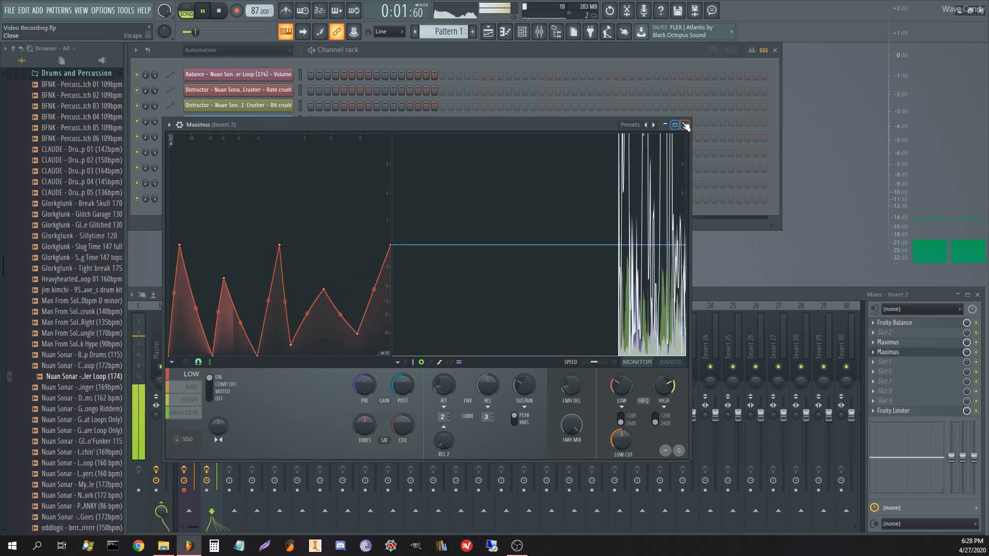
{"action": "left_click", "coordinate": [685, 124]}
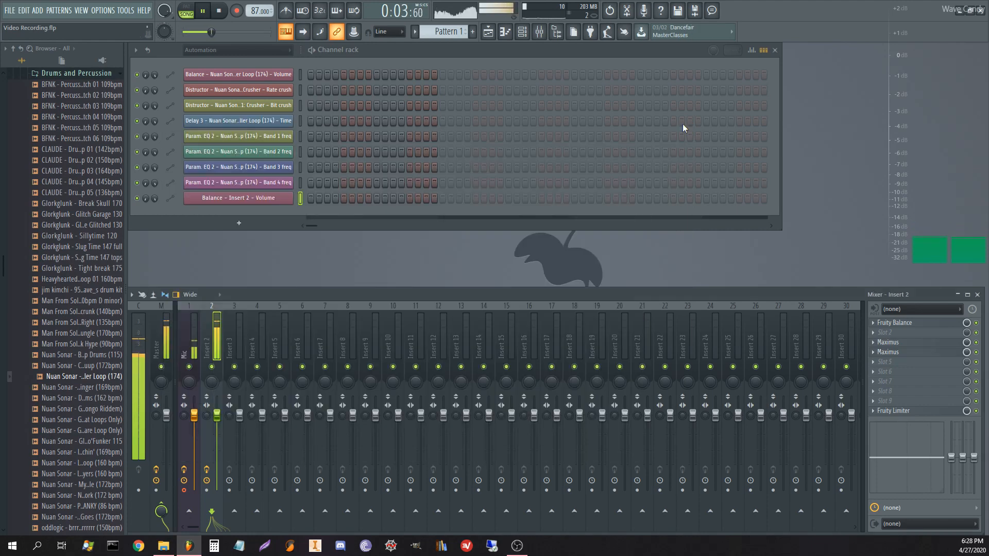
- Drag the early Track 2 volume automation points down into narrow spikes
{"action": "left_click", "coordinate": [218, 11]}
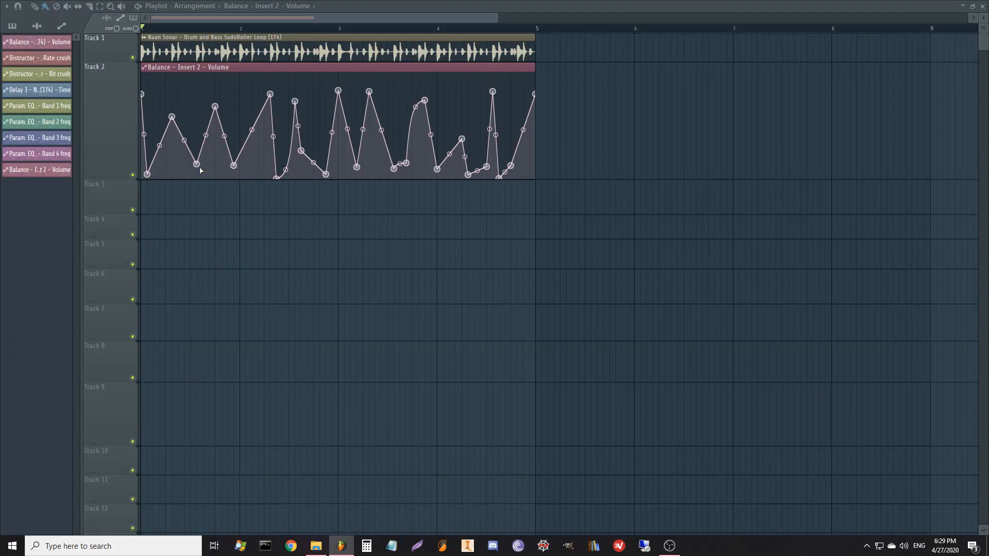
{"action": "left_click_drag", "start_coordinate": [196, 164], "coordinate": [190, 174]}
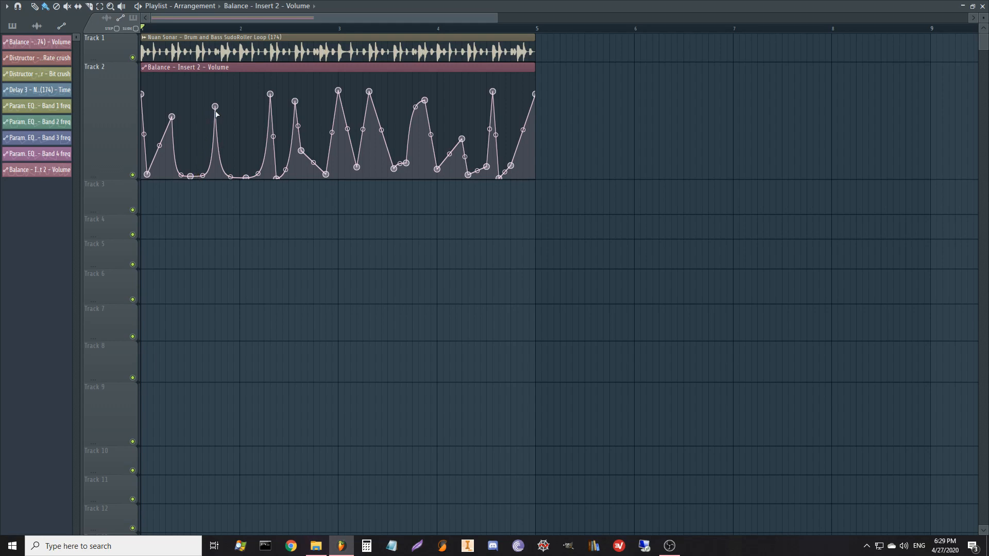
{"action": "mouse_move", "coordinate": [219, 118]}
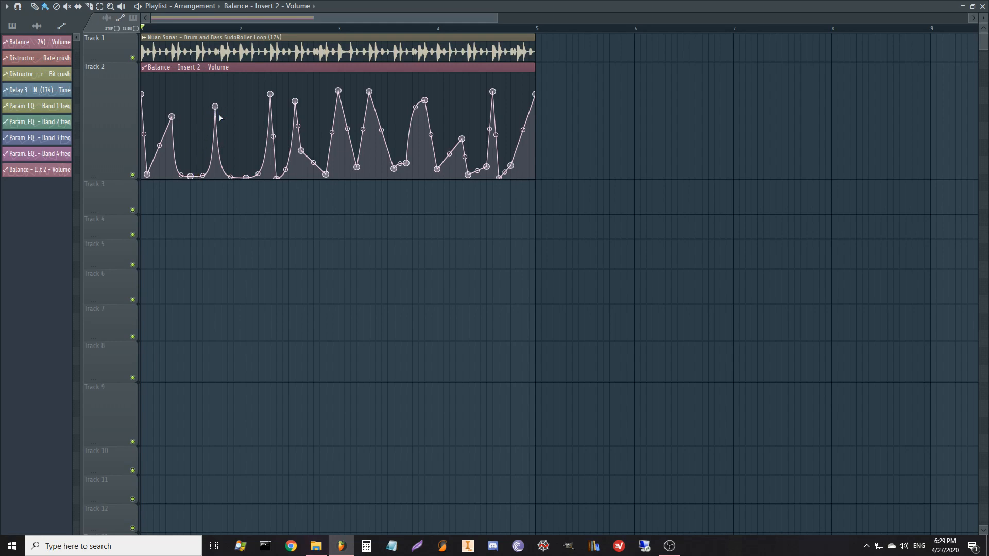
{"action": "mouse_move", "coordinate": [245, 136]}
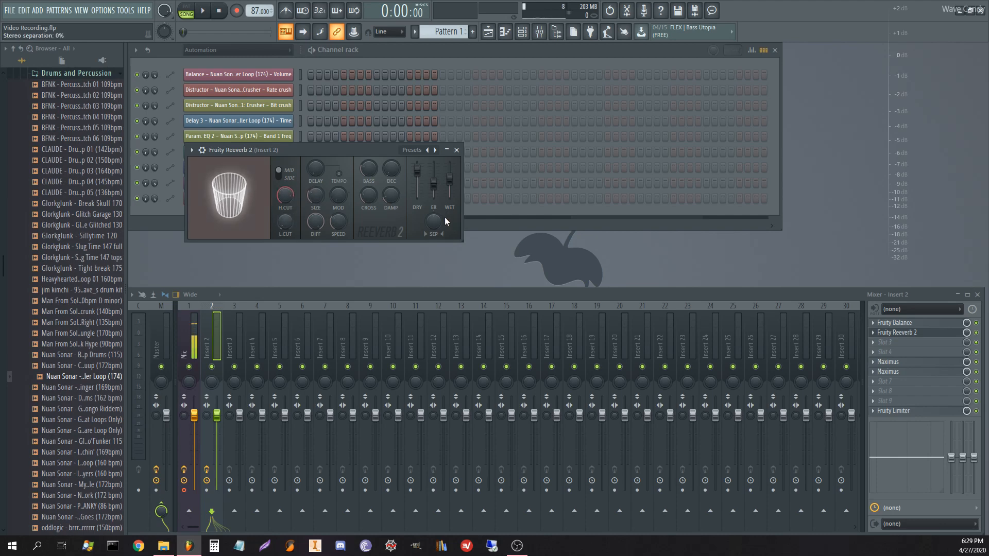
- Add Fruity Reverb 2 to Insert 2's second slot and bypass the second Maximus
{"action": "left_click", "coordinate": [200, 10]}
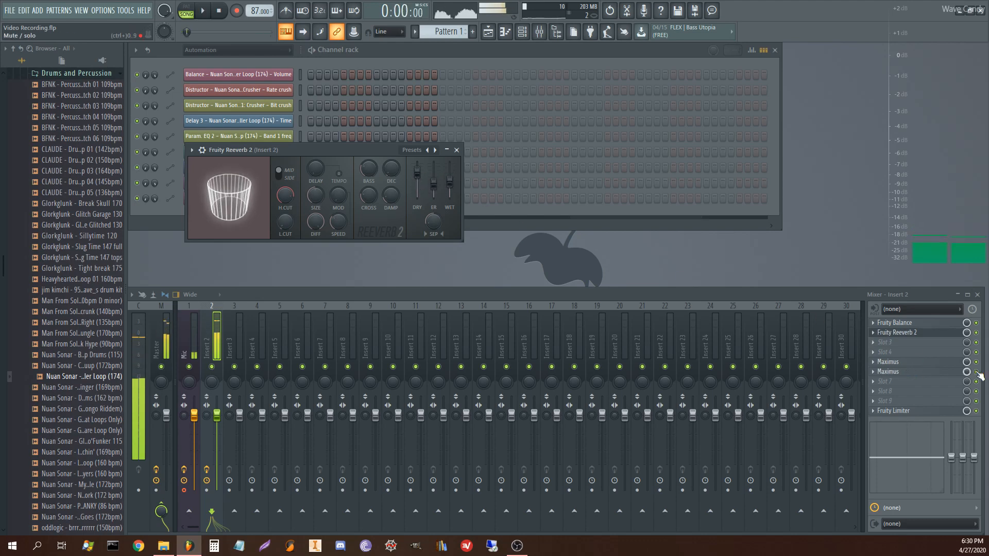
{"action": "left_click", "coordinate": [217, 11]}
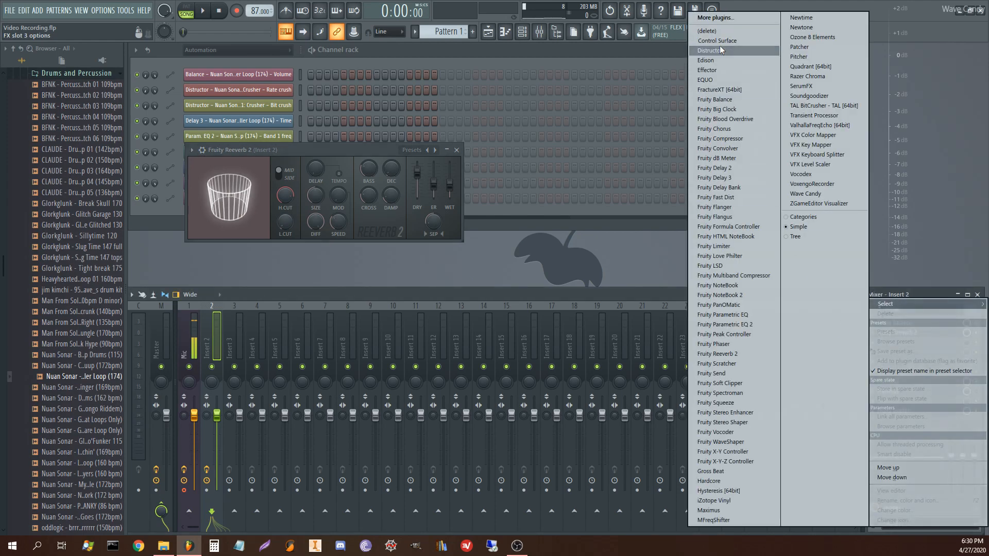
- Load Distructor into Insert 2's third slot and add a Crusher distortion module
{"action": "left_click", "coordinate": [710, 50]}
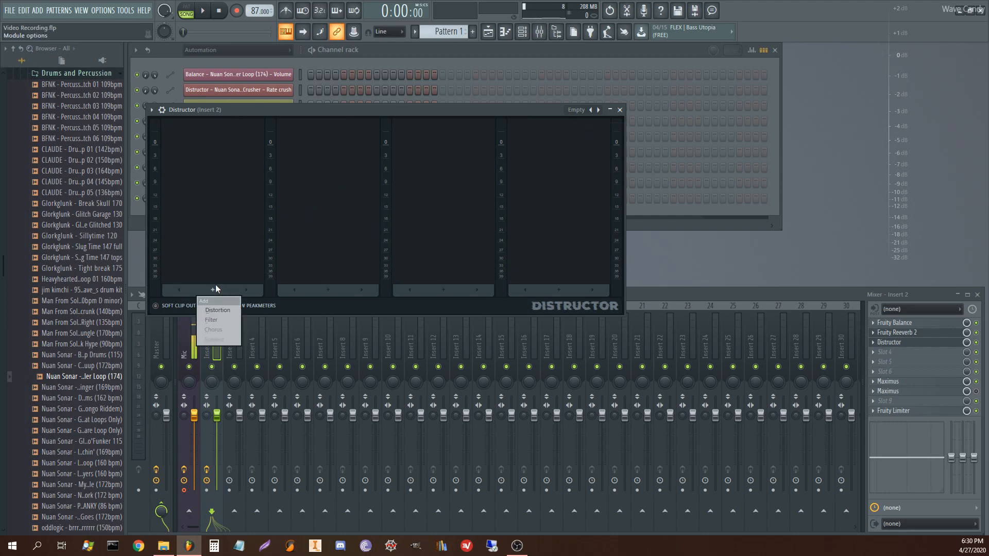
{"action": "left_click", "coordinate": [217, 310]}
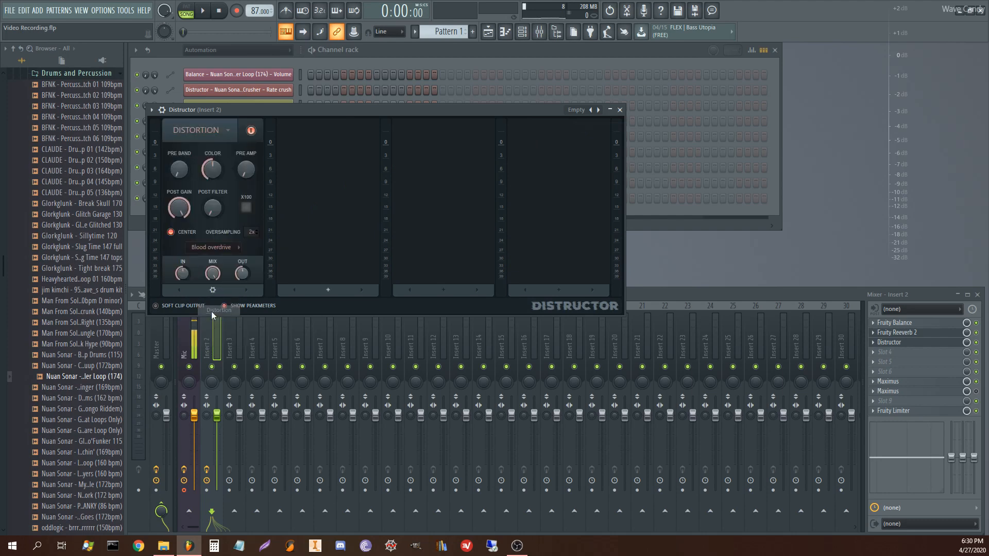
{"action": "left_click", "coordinate": [211, 247]}
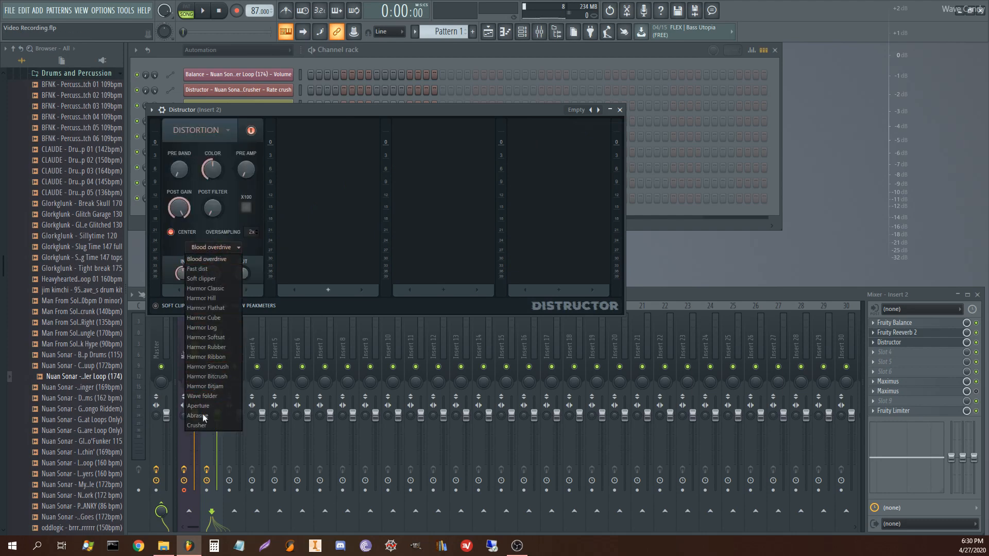
{"action": "left_click", "coordinate": [196, 425]}
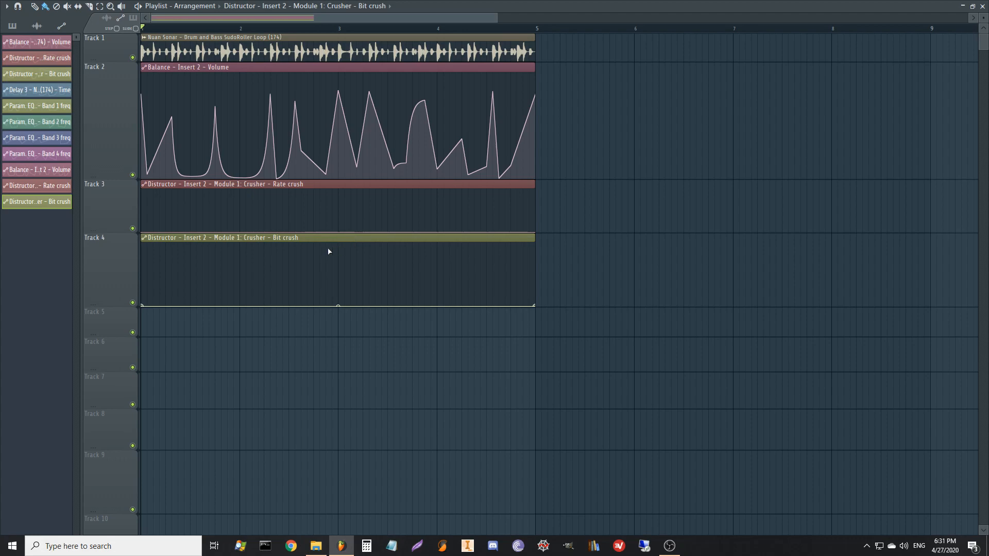
{"action": "mouse_move", "coordinate": [265, 263]}
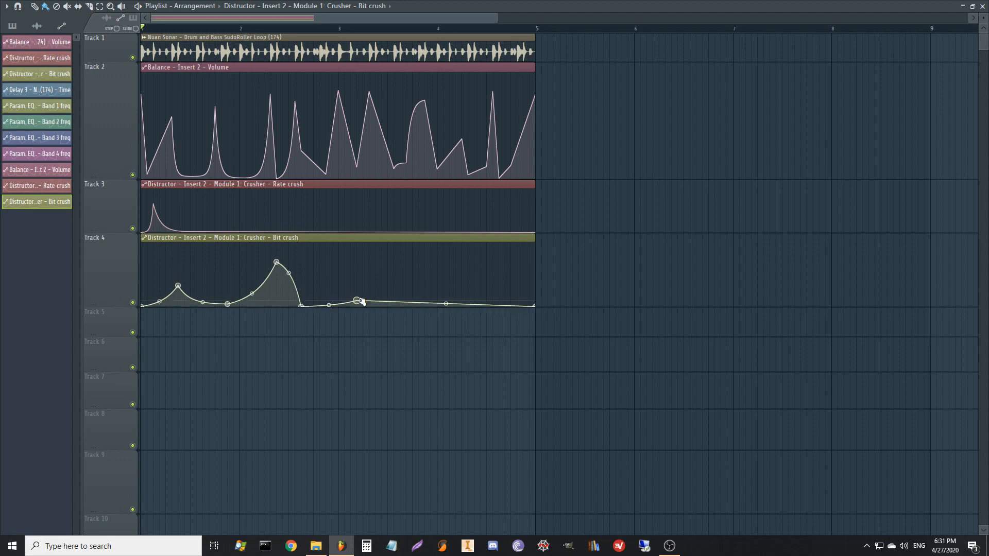
- Reshape the bit crush automation curve around bar 3
{"action": "left_click_drag", "start_coordinate": [359, 301], "coordinate": [483, 289]}
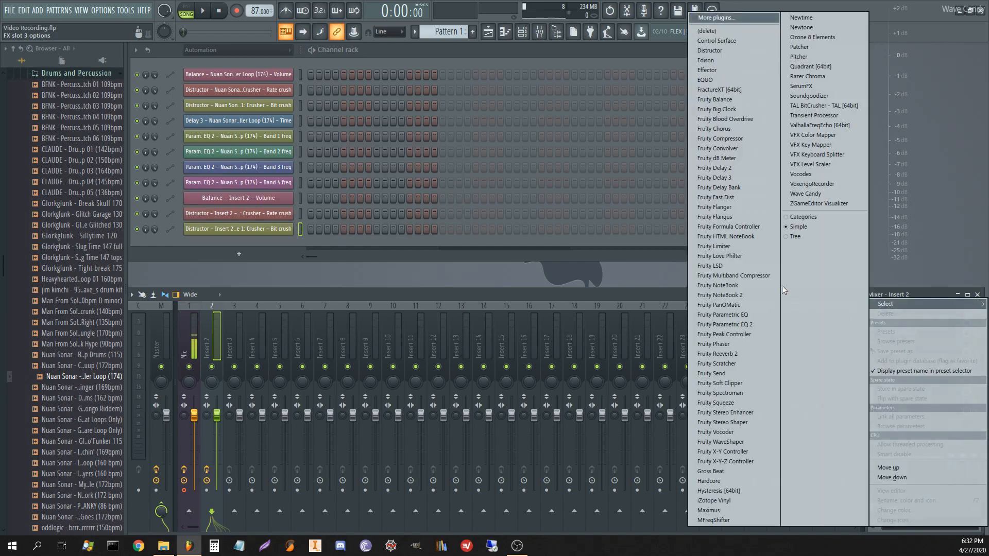
{"action": "mouse_move", "coordinate": [716, 177]}
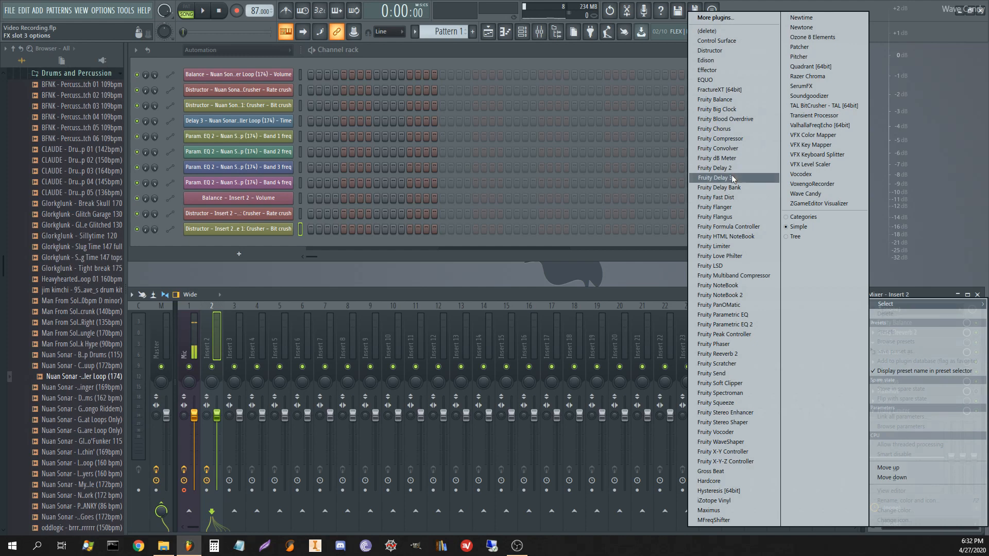
- Load Fruity Delay 3 into Insert 2's third effect slot
{"action": "left_click", "coordinate": [715, 178]}
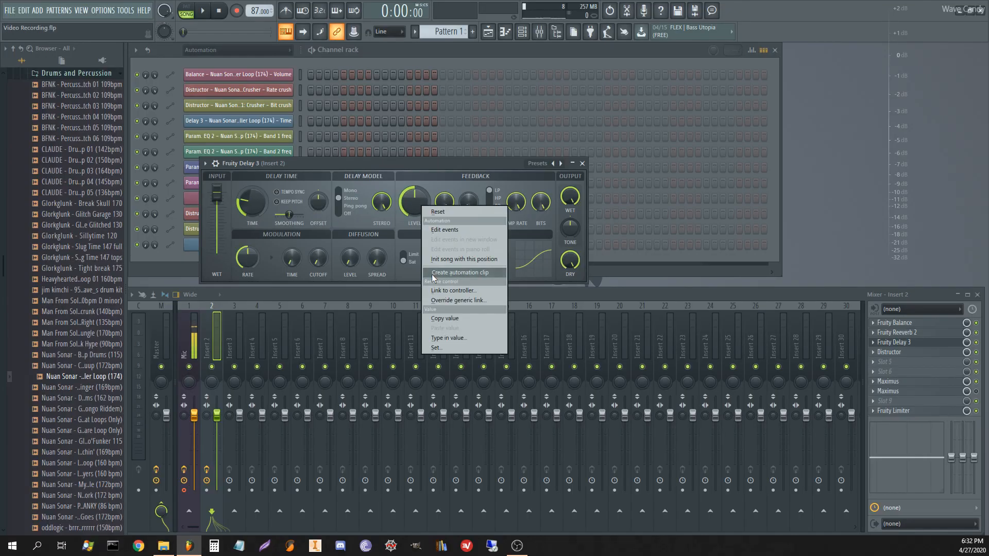
- Create a Delay 3 feedback automation clip and drag it into place on Track 6
{"action": "left_click", "coordinate": [461, 272]}
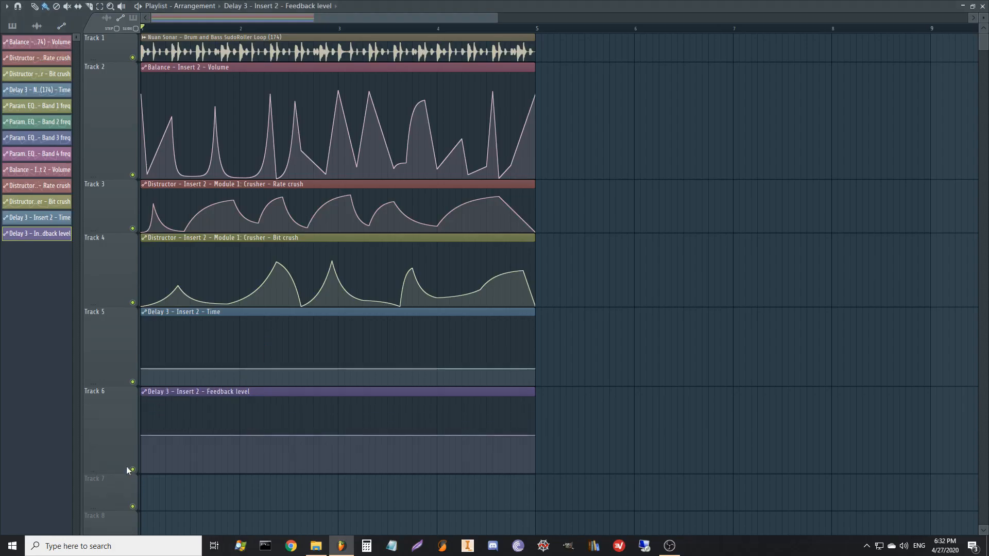
{"action": "left_click_drag", "start_coordinate": [152, 470], "coordinate": [534, 435]}
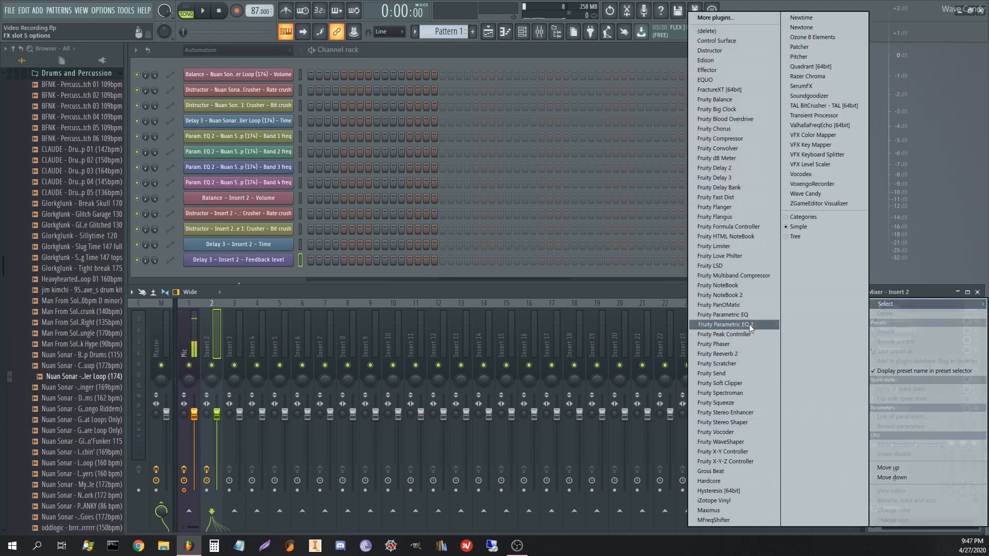
- Add Parametric EQ 2 to Insert 2 with the PP BS BS preset and open a band frequency's automation menu
{"action": "left_click", "coordinate": [722, 324]}
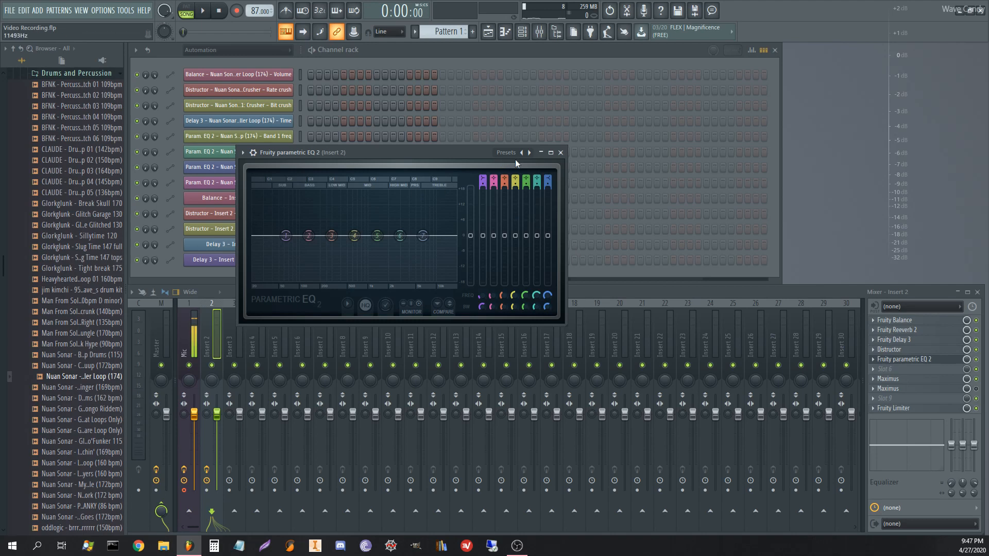
{"action": "left_click", "coordinate": [528, 155]}
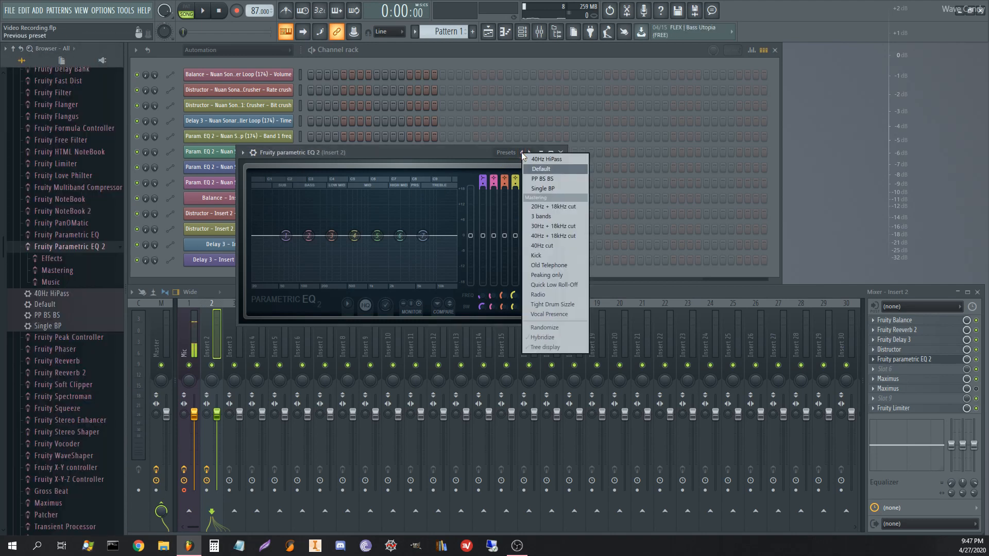
{"action": "left_click", "coordinate": [541, 179]}
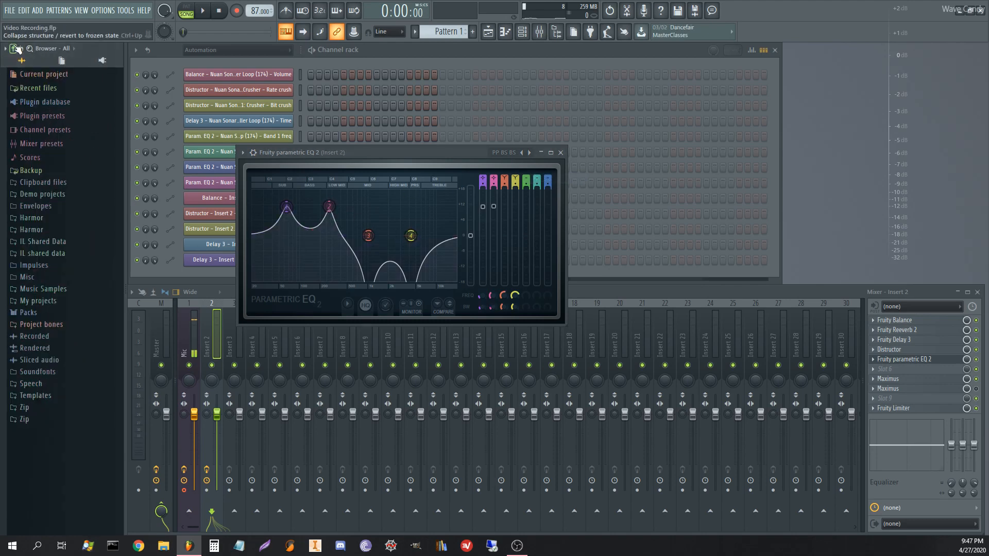
{"action": "left_click_drag", "start_coordinate": [367, 236], "coordinate": [369, 235]}
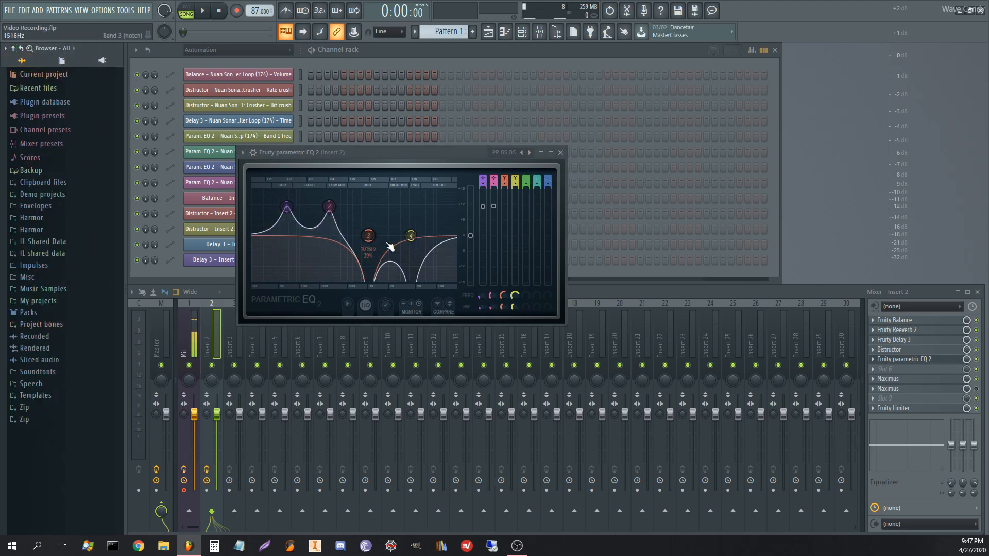
{"action": "right_click", "coordinate": [368, 236]}
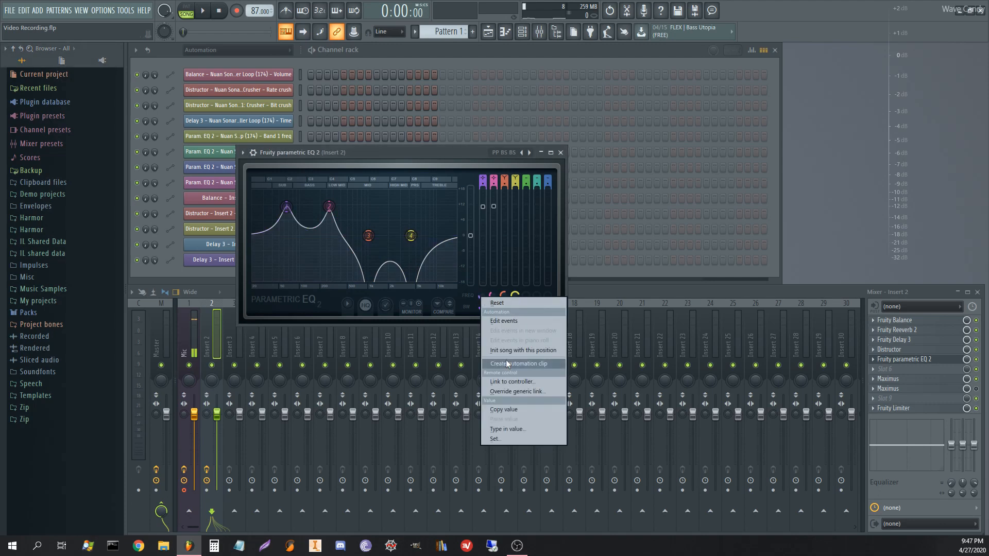
- Create an automation clip for the EQ band frequency and scroll down the playlist
{"action": "left_click", "coordinate": [519, 363]}
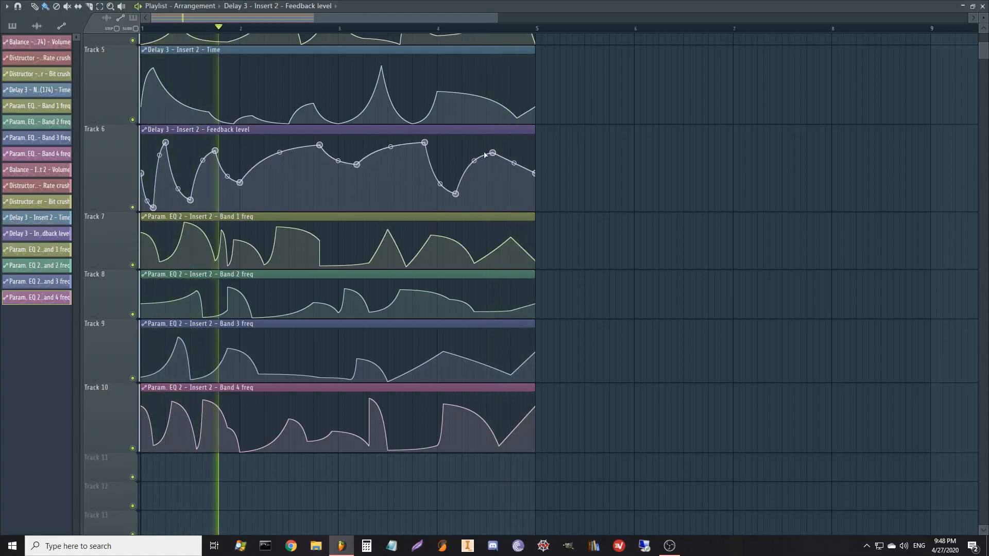
{"action": "scroll", "scroll_direction": "down", "scroll_amount": 3}
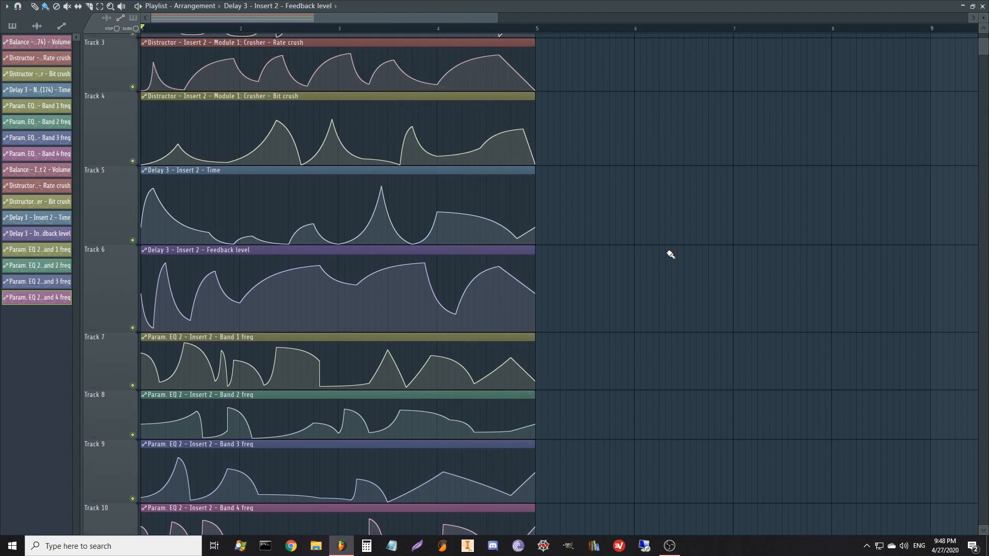
{"action": "mouse_move", "coordinate": [640, 269]}
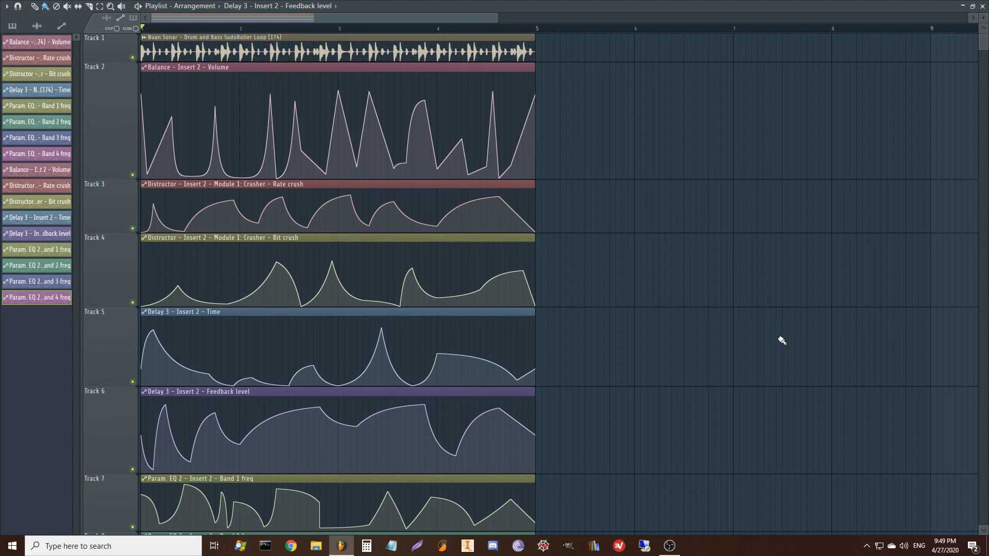
{"action": "mouse_move", "coordinate": [779, 219]}
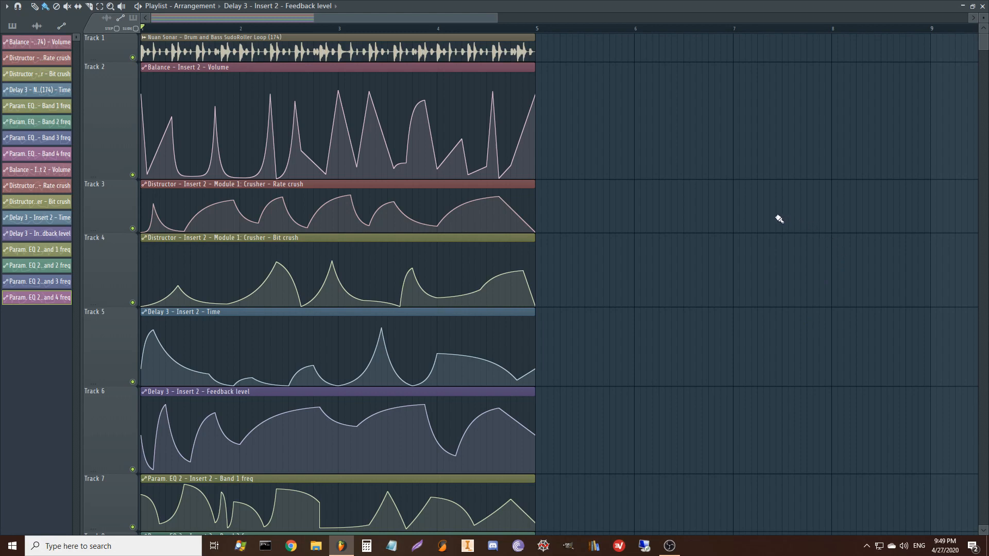
{"action": "mouse_move", "coordinate": [610, 174]}
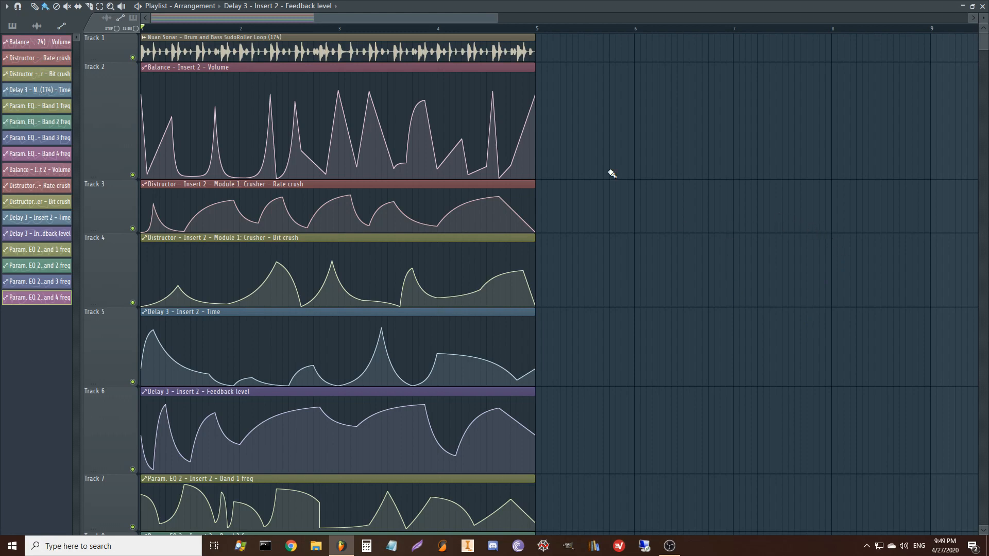
{"action": "mouse_move", "coordinate": [341, 53]}
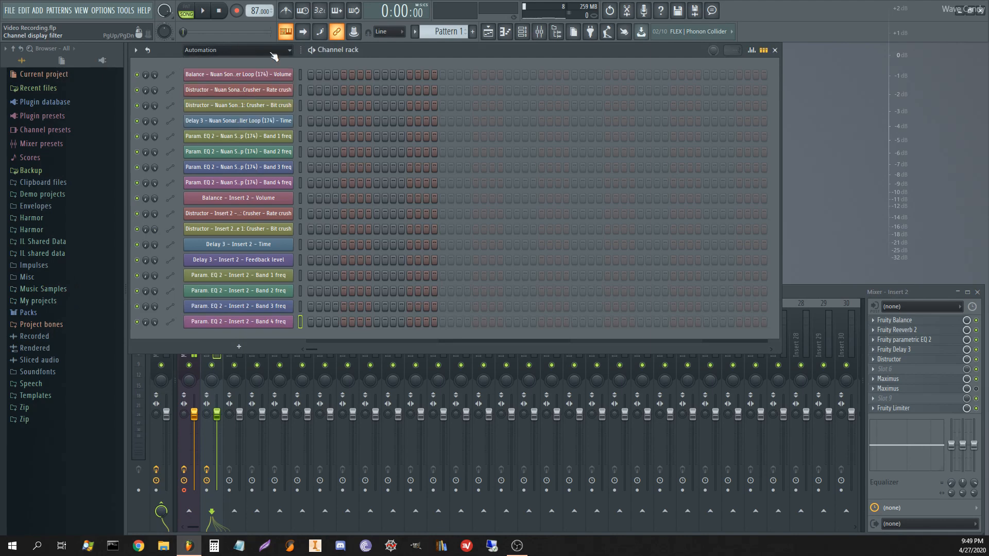
{"action": "mouse_move", "coordinate": [438, 58]}
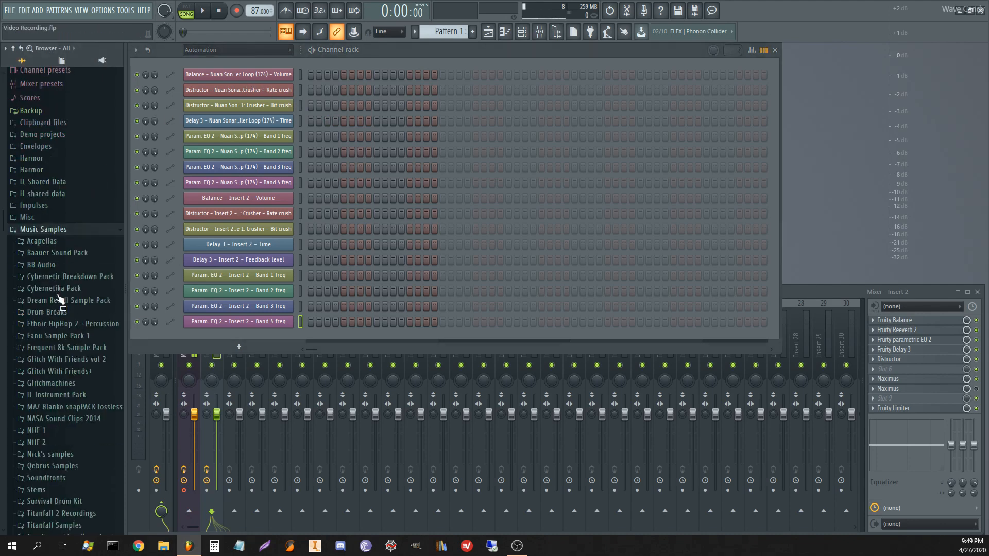
- Expand the Glitch With Friends vol 2 pack and scroll through its contents
{"action": "left_click", "coordinate": [67, 311]}
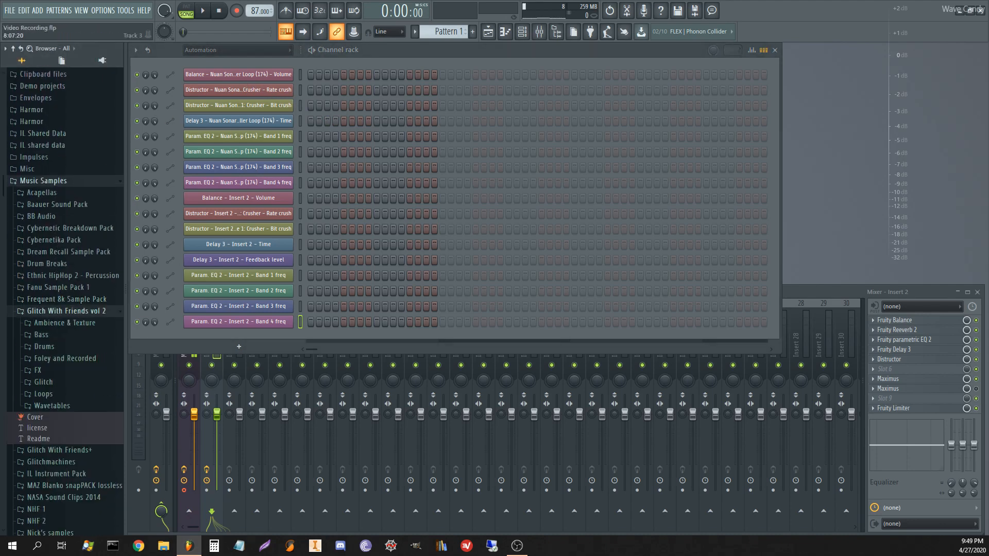
{"action": "scroll", "scroll_direction": "down", "scroll_amount": 3}
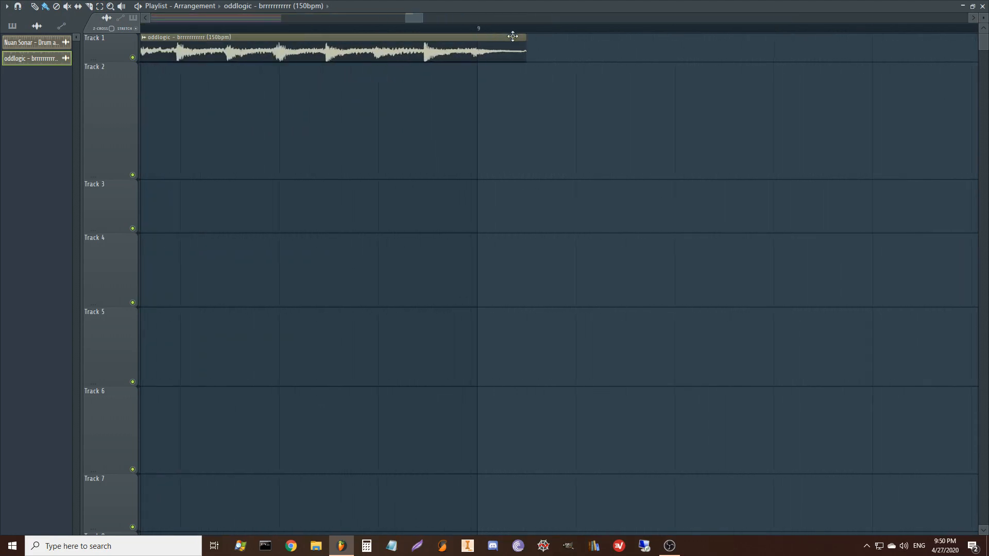
- Scroll the browser through the Glitch With Friends vol 2 loops
{"action": "scroll", "scroll_direction": "down", "scroll_amount": 3}
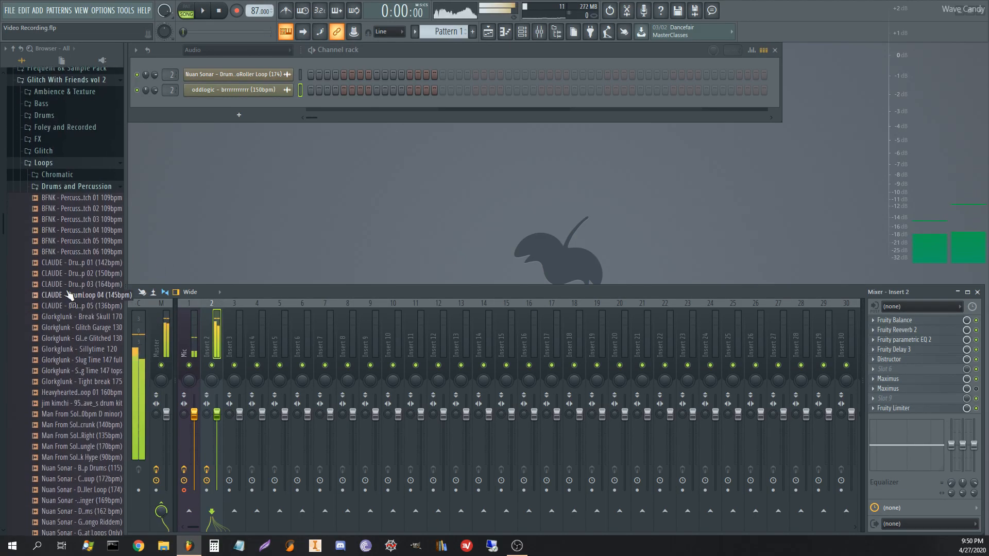
- Switch the browser to Chromatic loops and audition a Man From Sol loop
{"action": "left_click", "coordinate": [57, 174]}
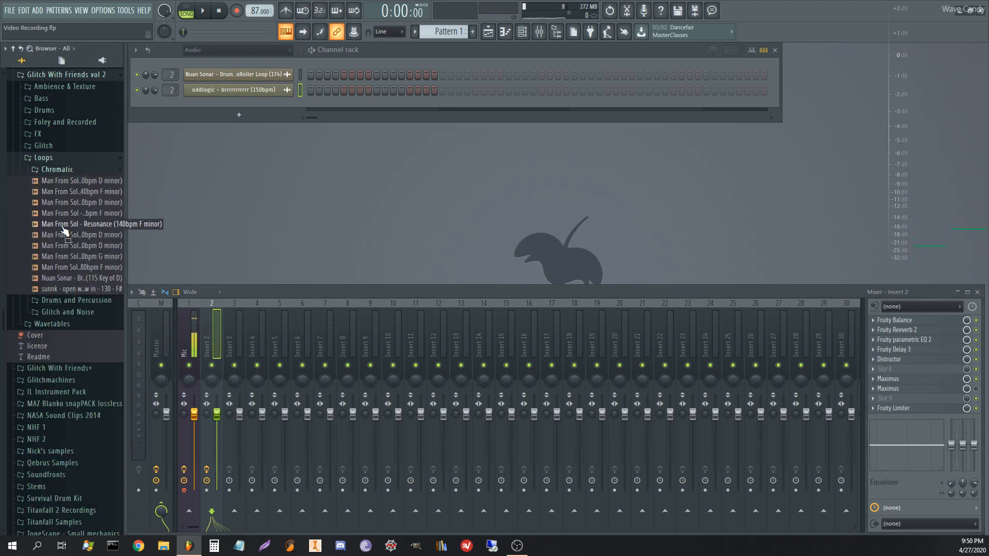
{"action": "mouse_move", "coordinate": [69, 201]}
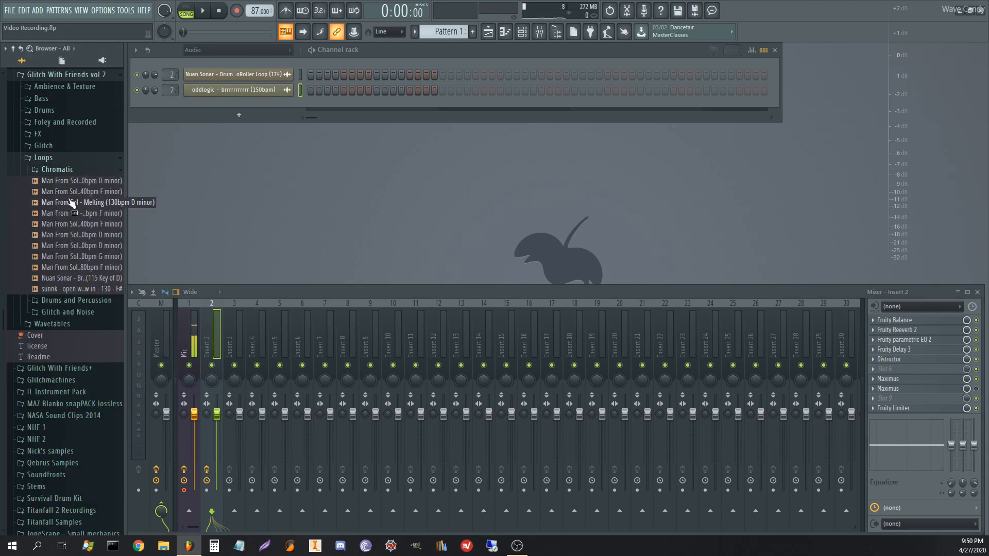
{"action": "left_click", "coordinate": [95, 191]}
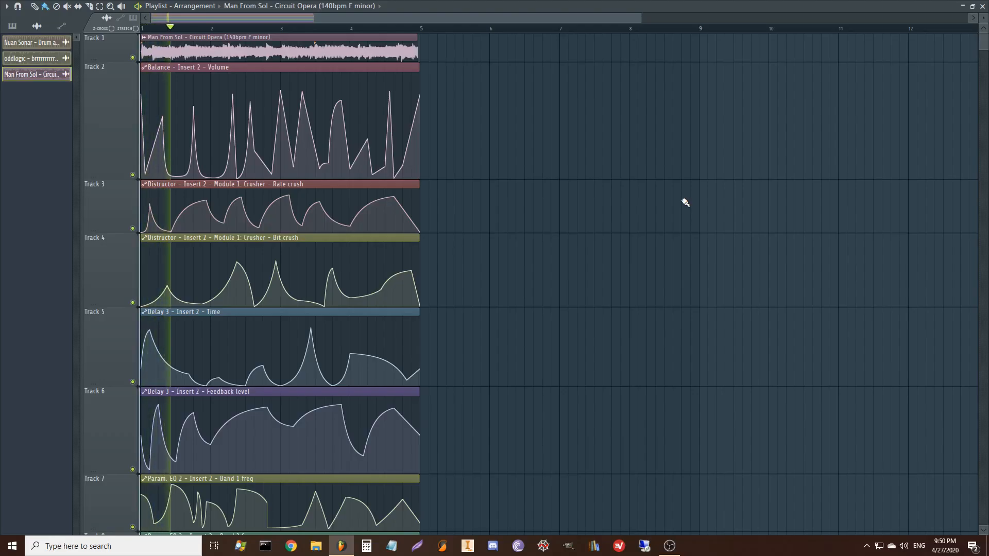
{"action": "left_click", "coordinate": [219, 28]}
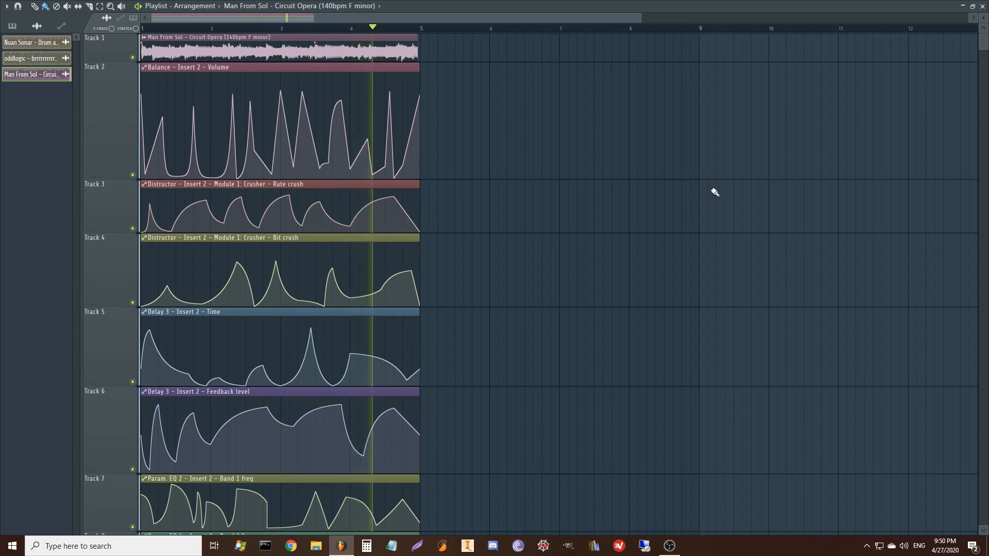
{"action": "left_click", "coordinate": [145, 27]}
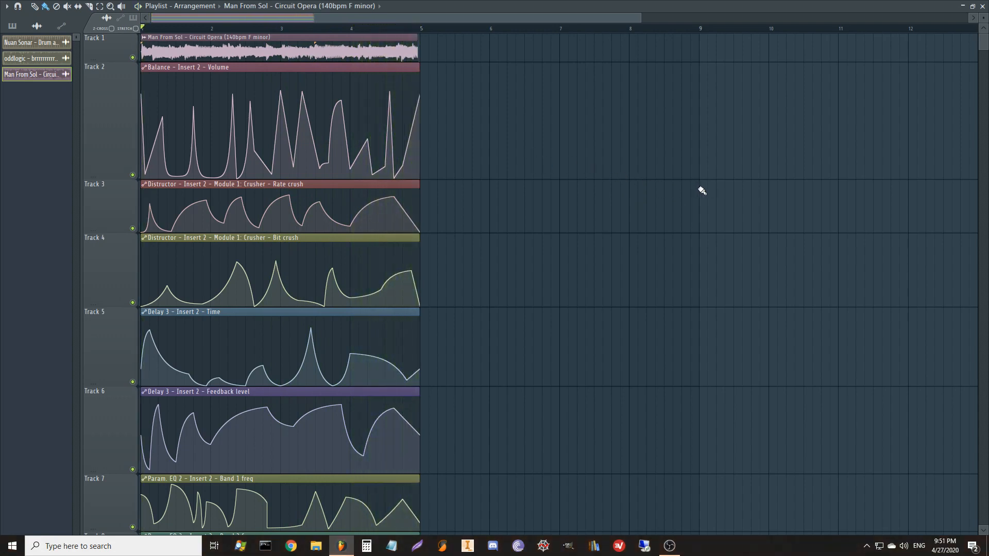
{"action": "mouse_move", "coordinate": [652, 186]}
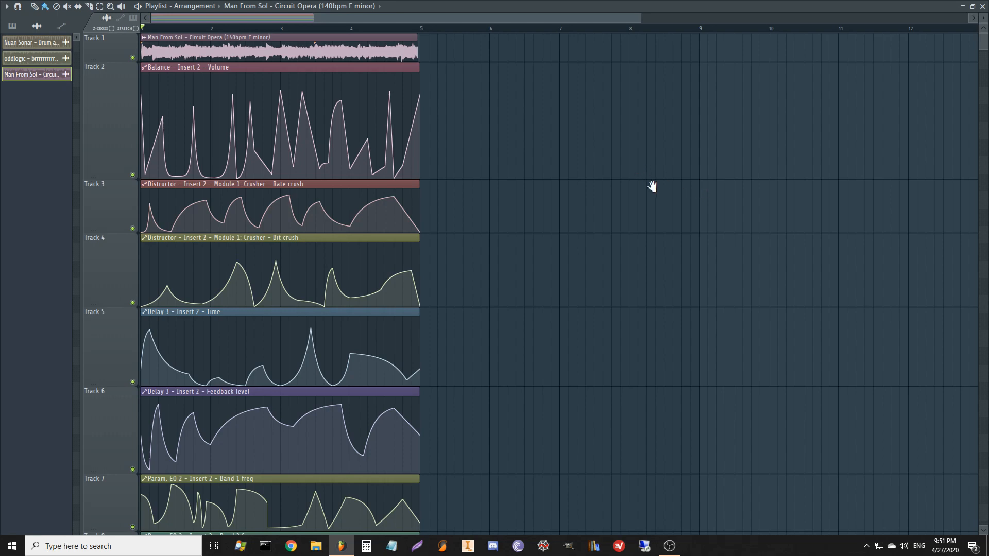
{"action": "mouse_move", "coordinate": [736, 222]}
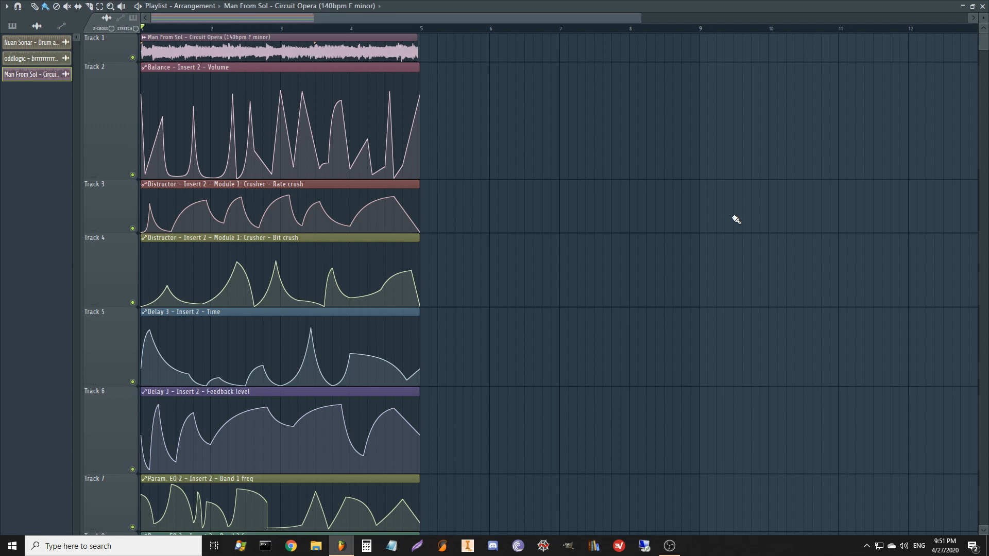
{"action": "mouse_move", "coordinate": [731, 220]}
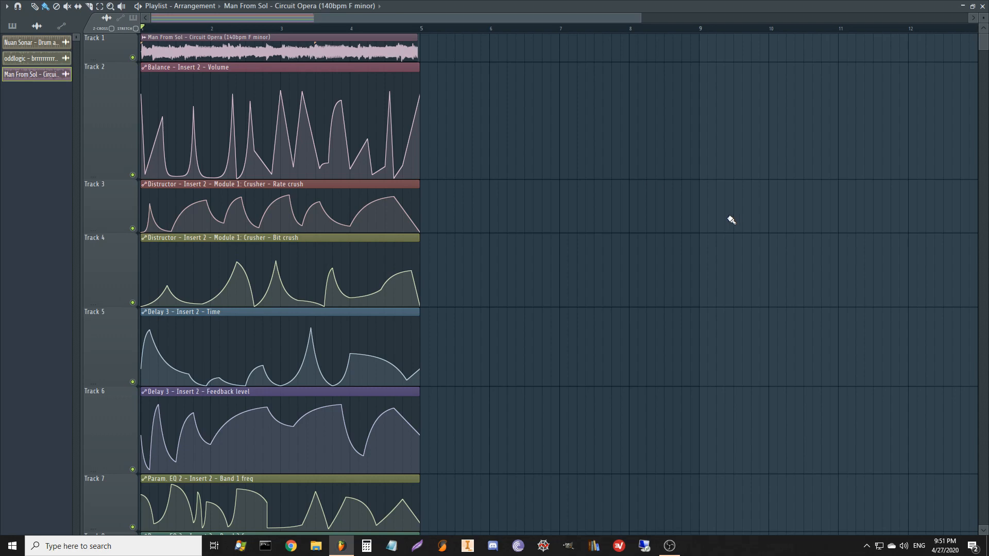